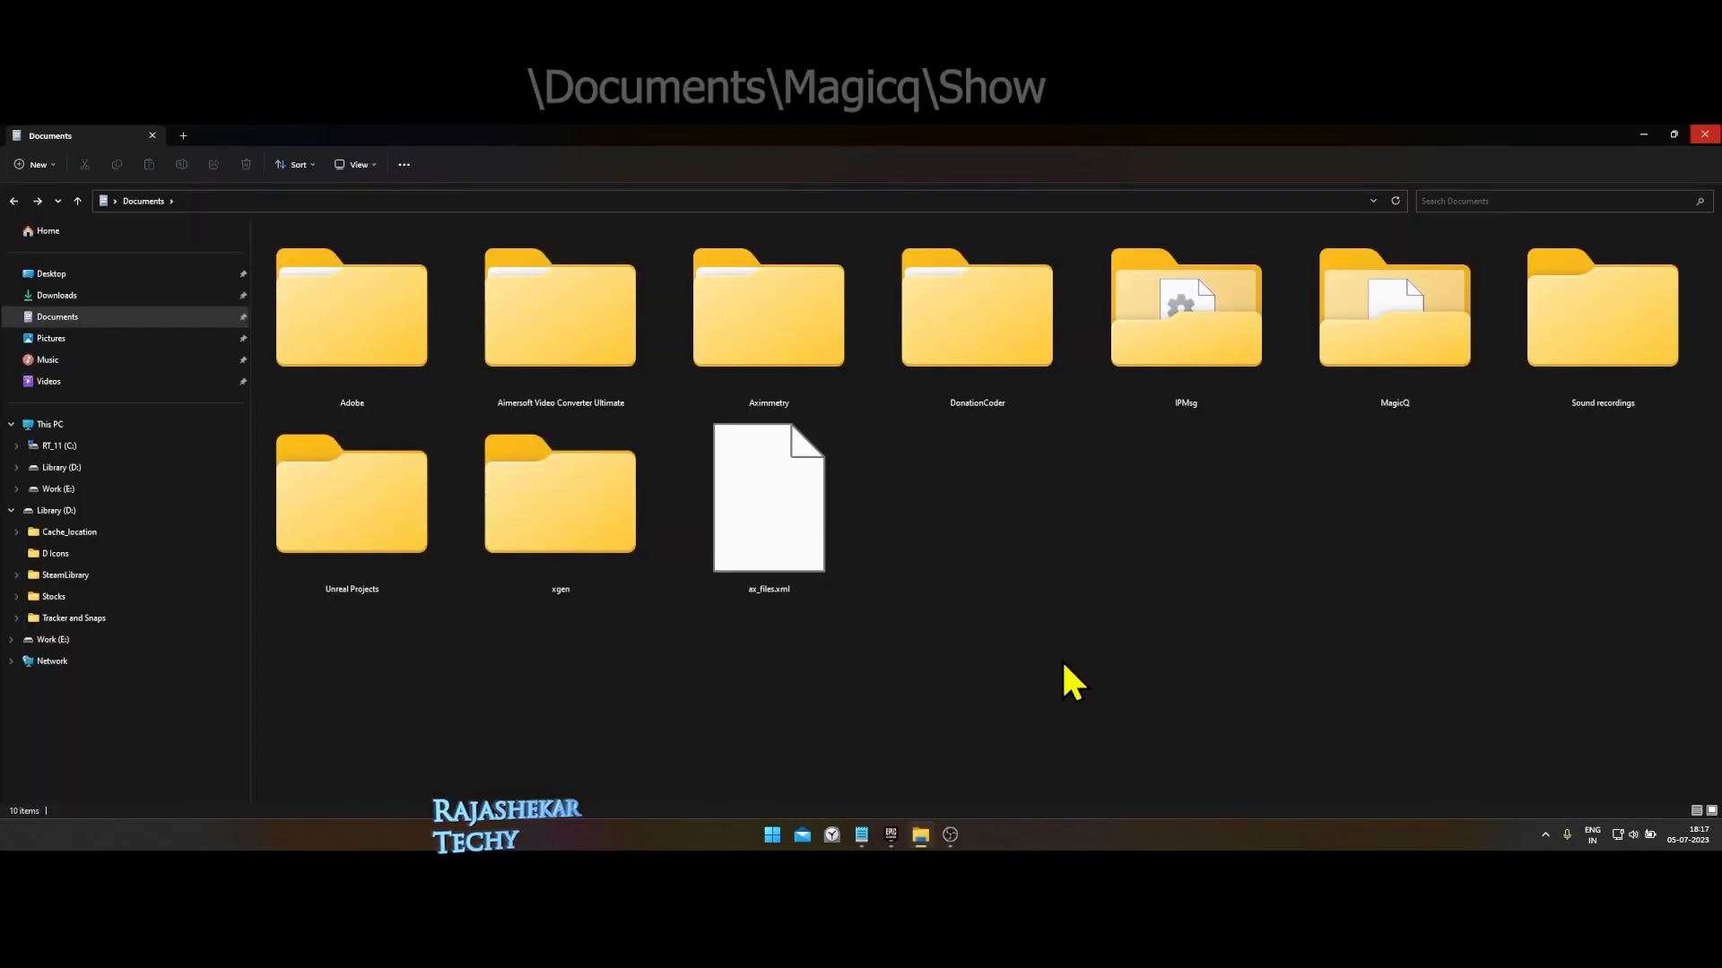
mouse_move(57, 316)
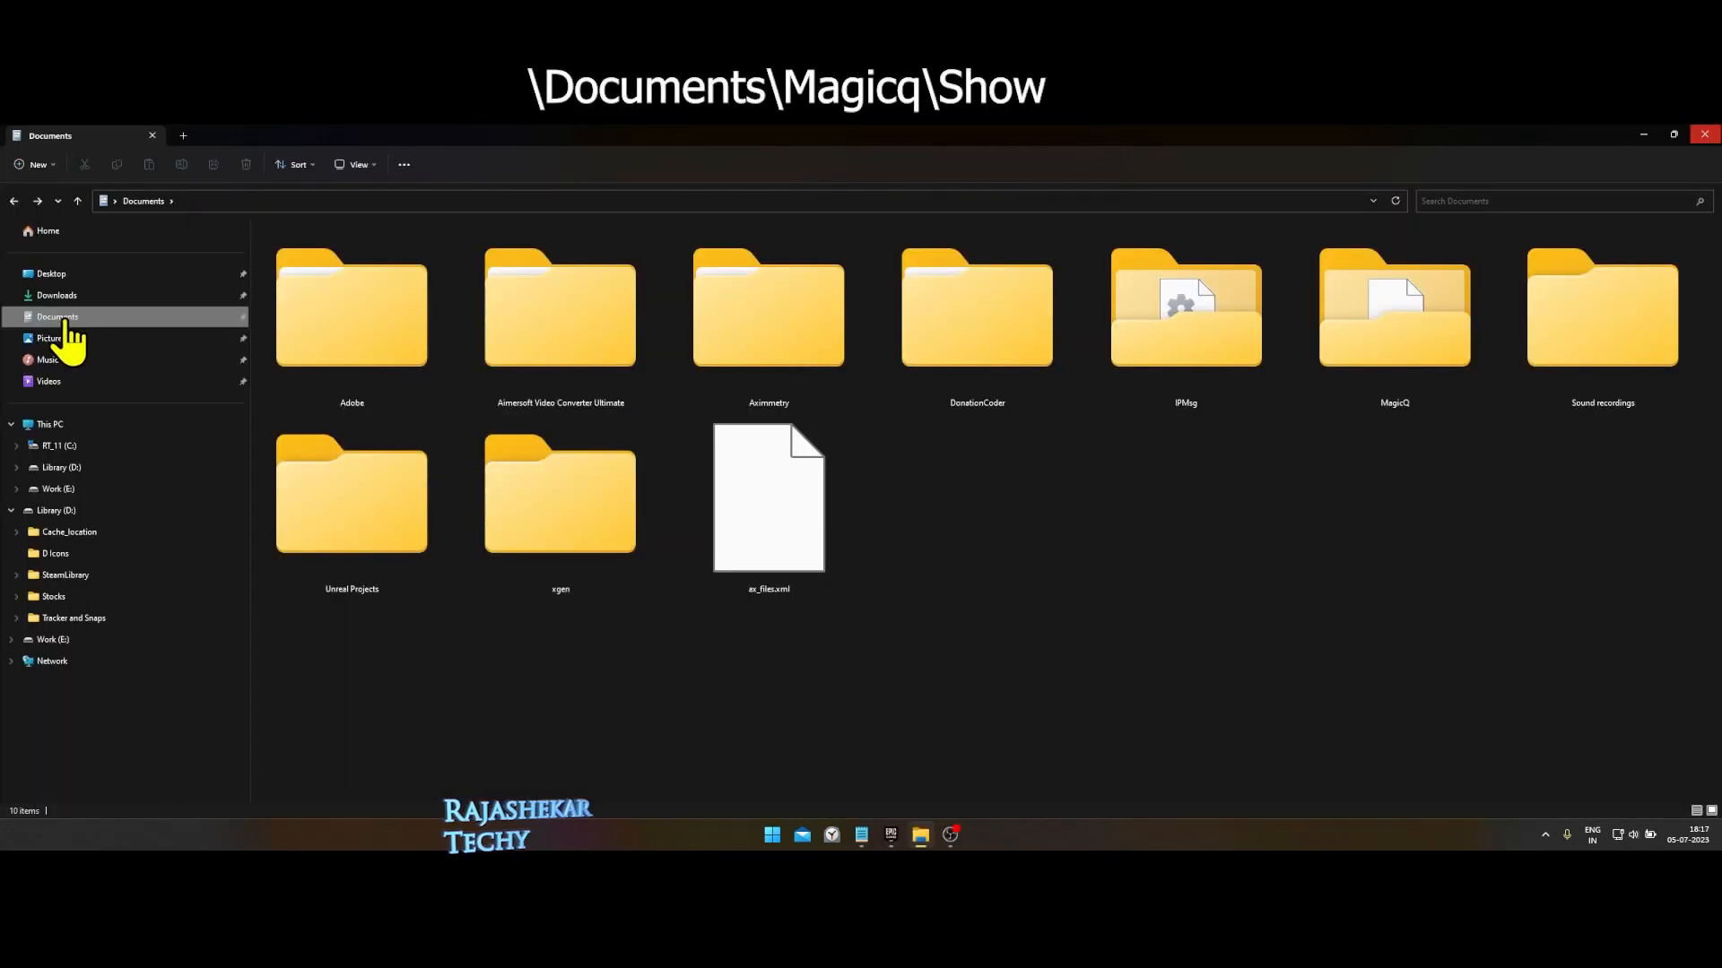
Browse Documents > MagicQ > show in File Explorer, then switch to MagicQ PC.
double_click(1393, 311)
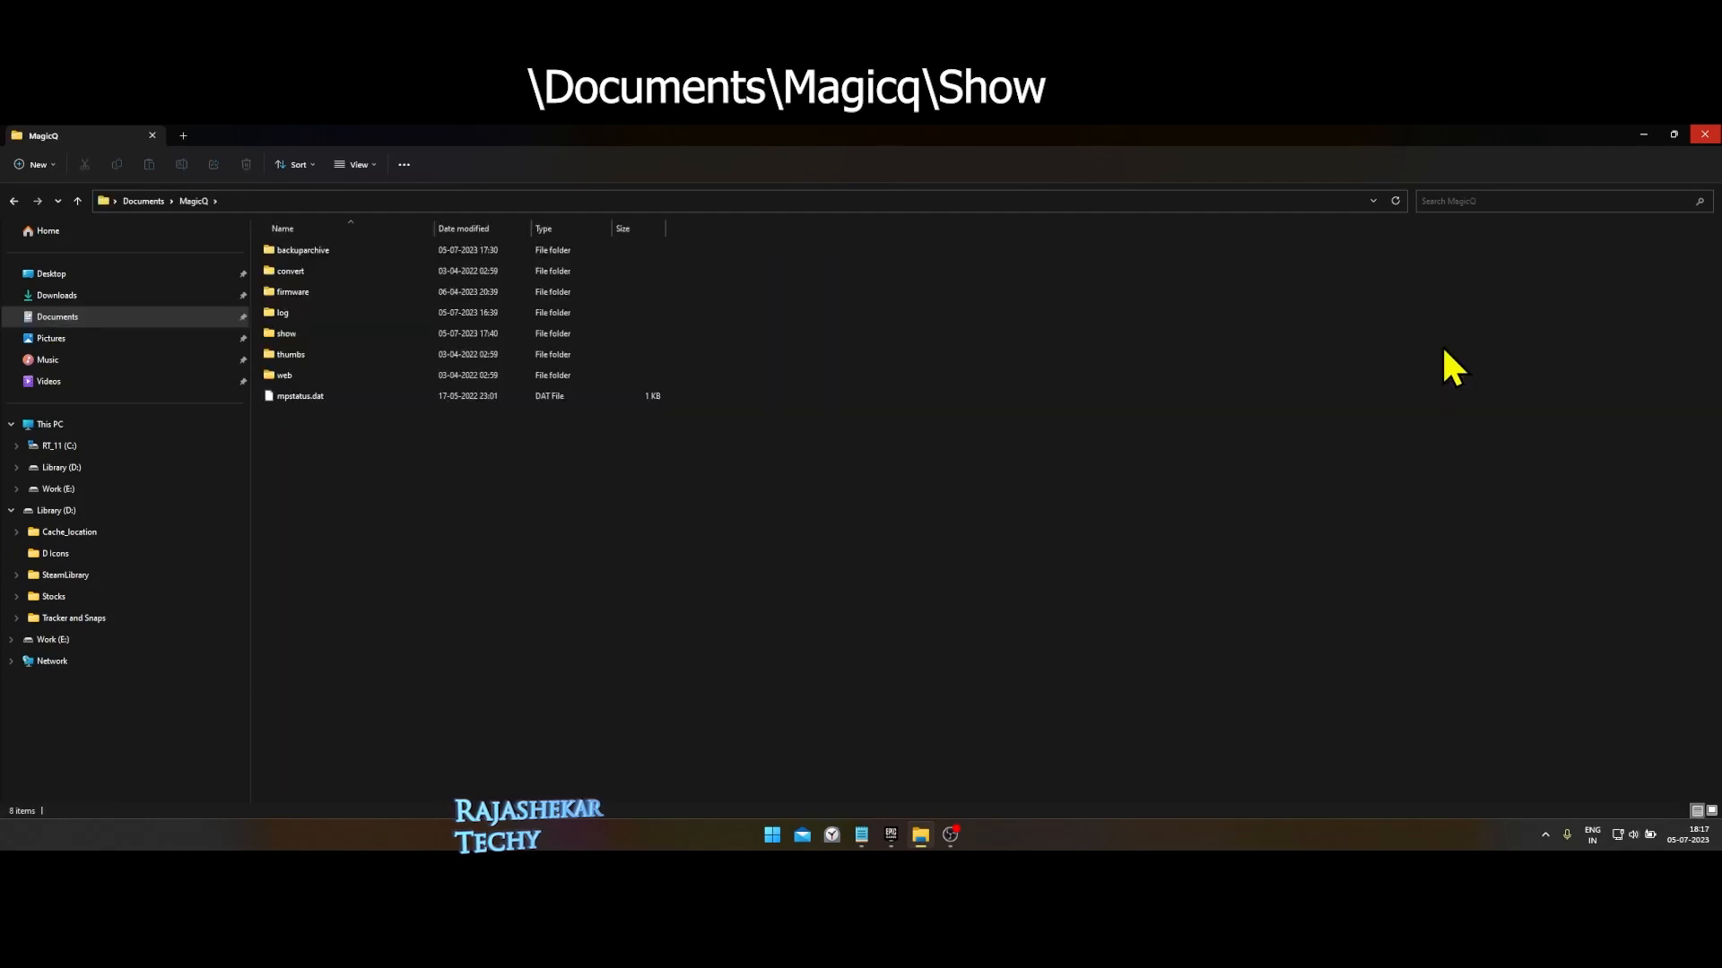
double_click(285, 333)
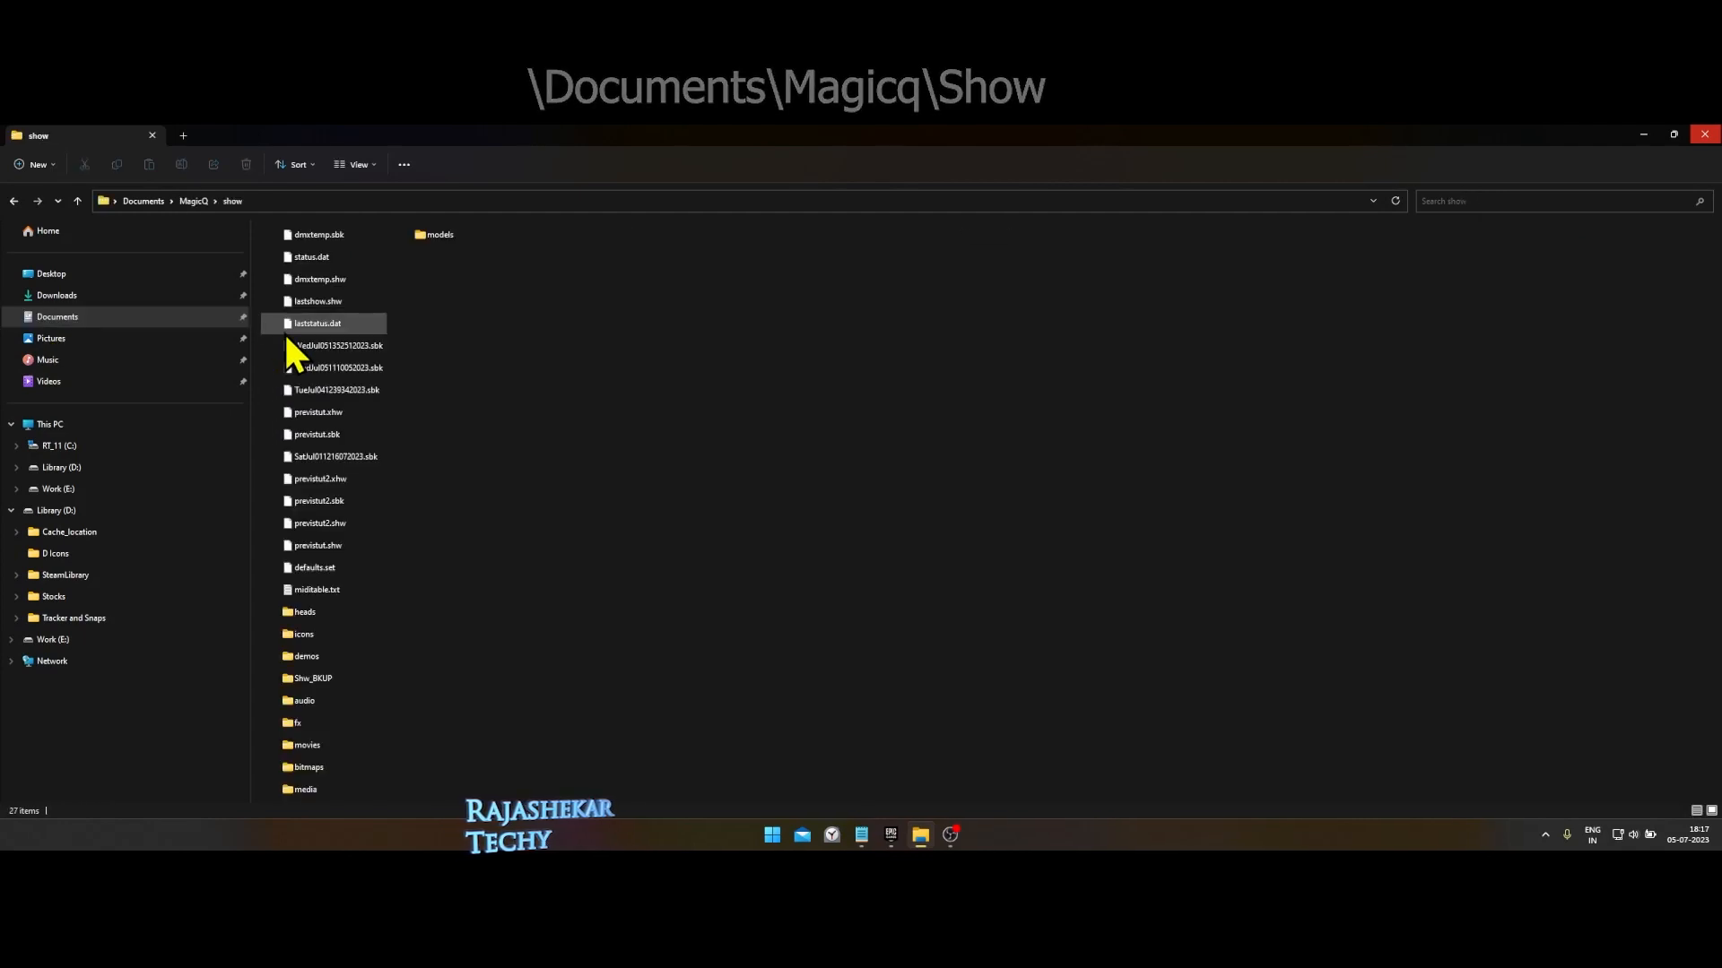
left_click(320, 279)
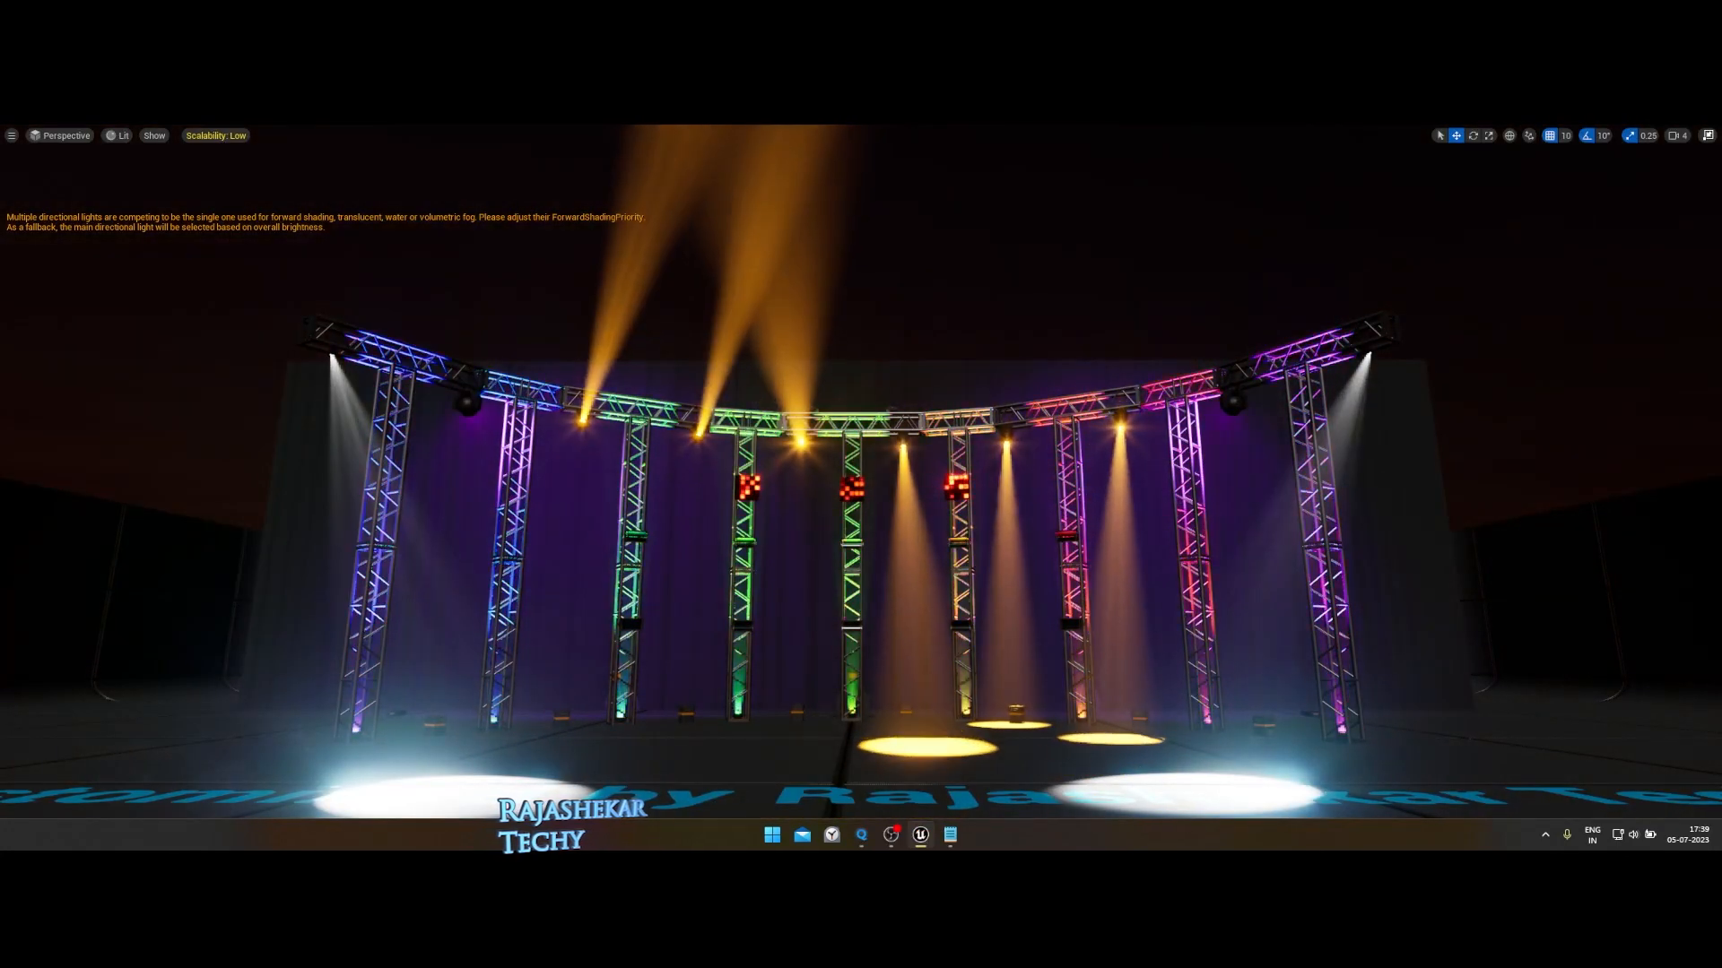
left_click(920, 836)
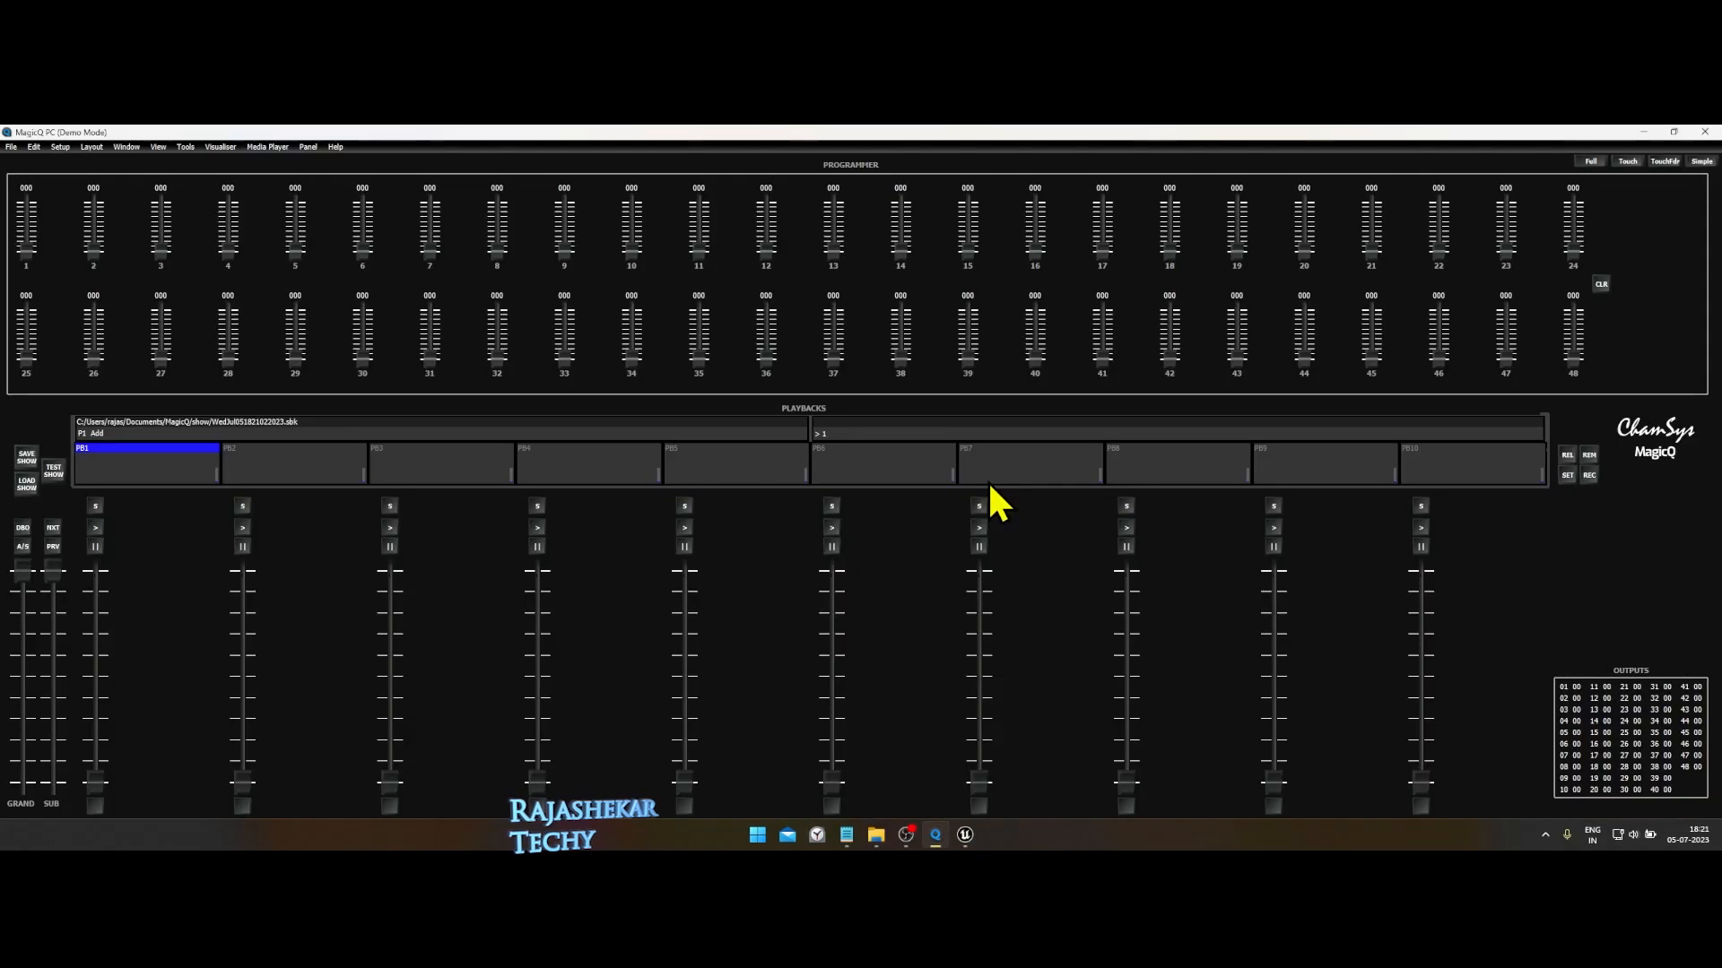
Erase the current show with File > New, then browse for a show file to load.
left_click(10, 146)
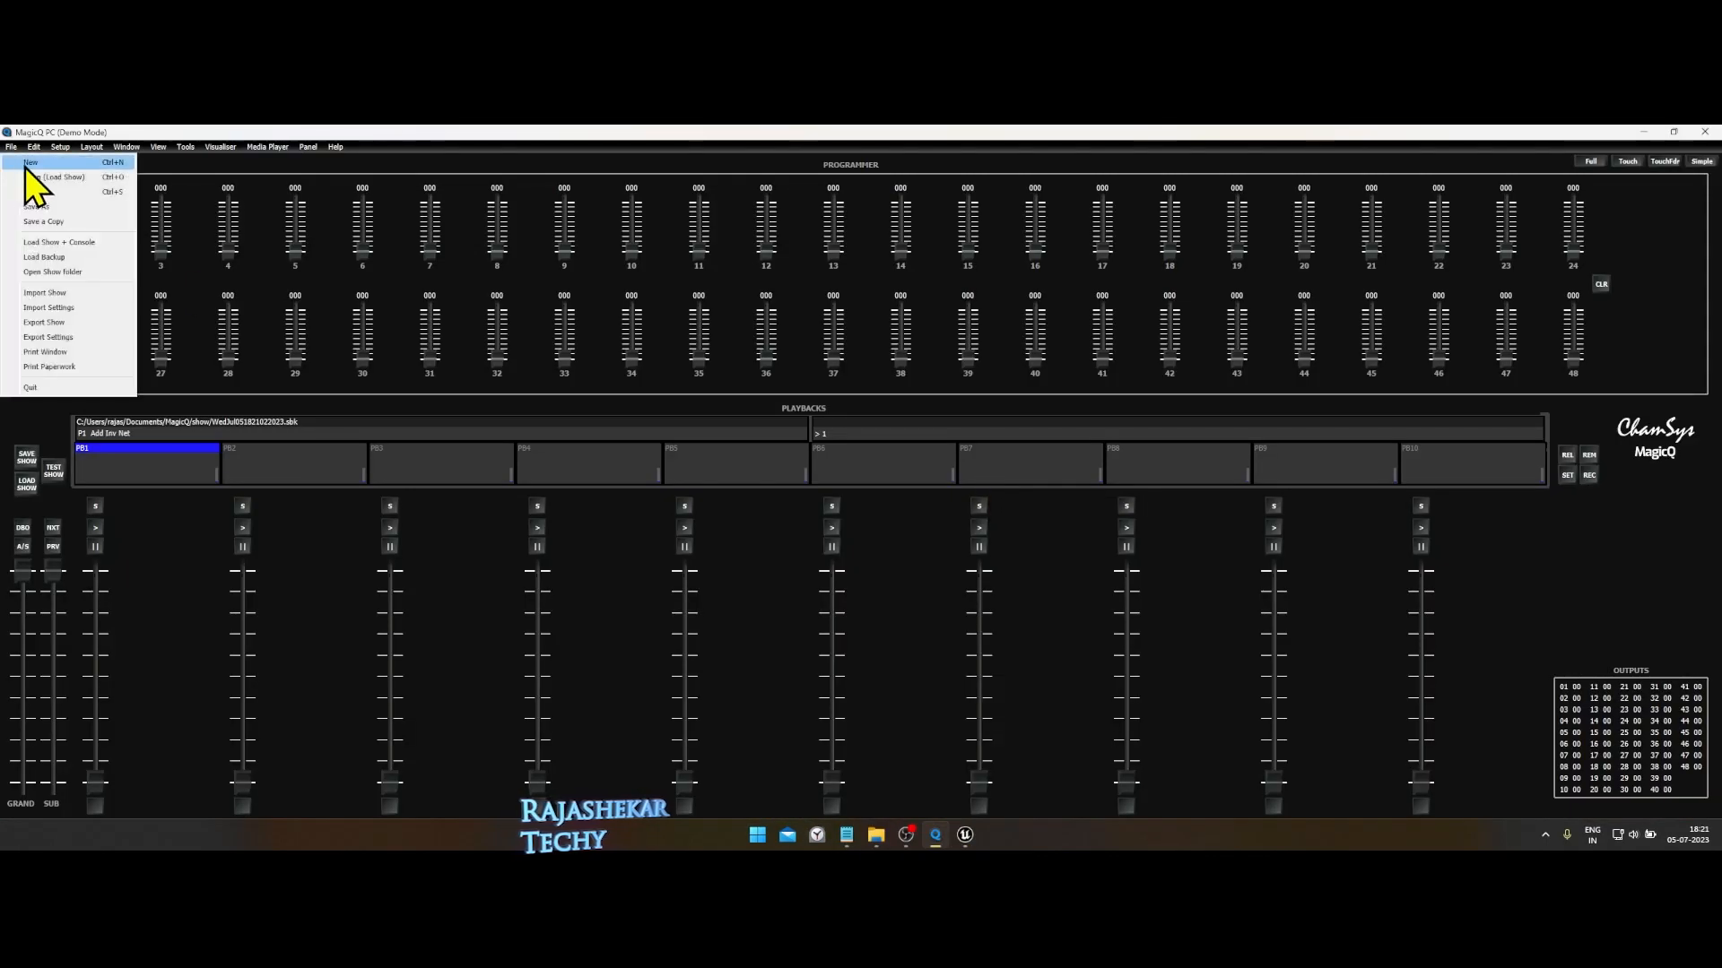
left_click(30, 162)
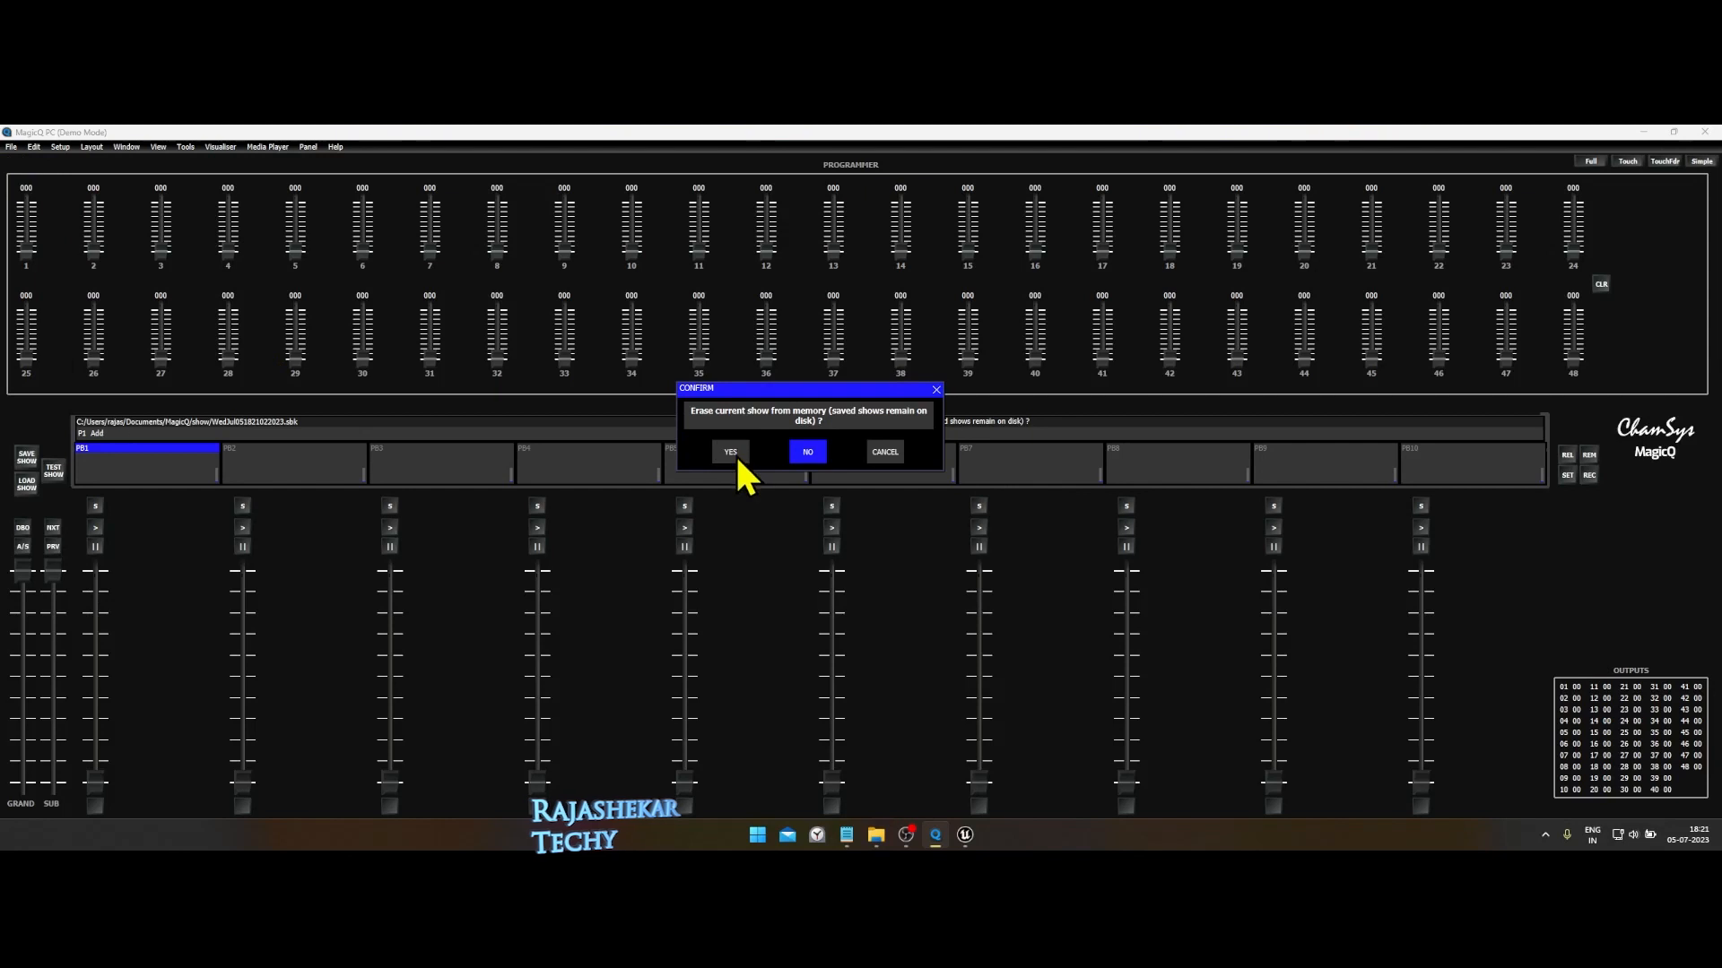
left_click(729, 451)
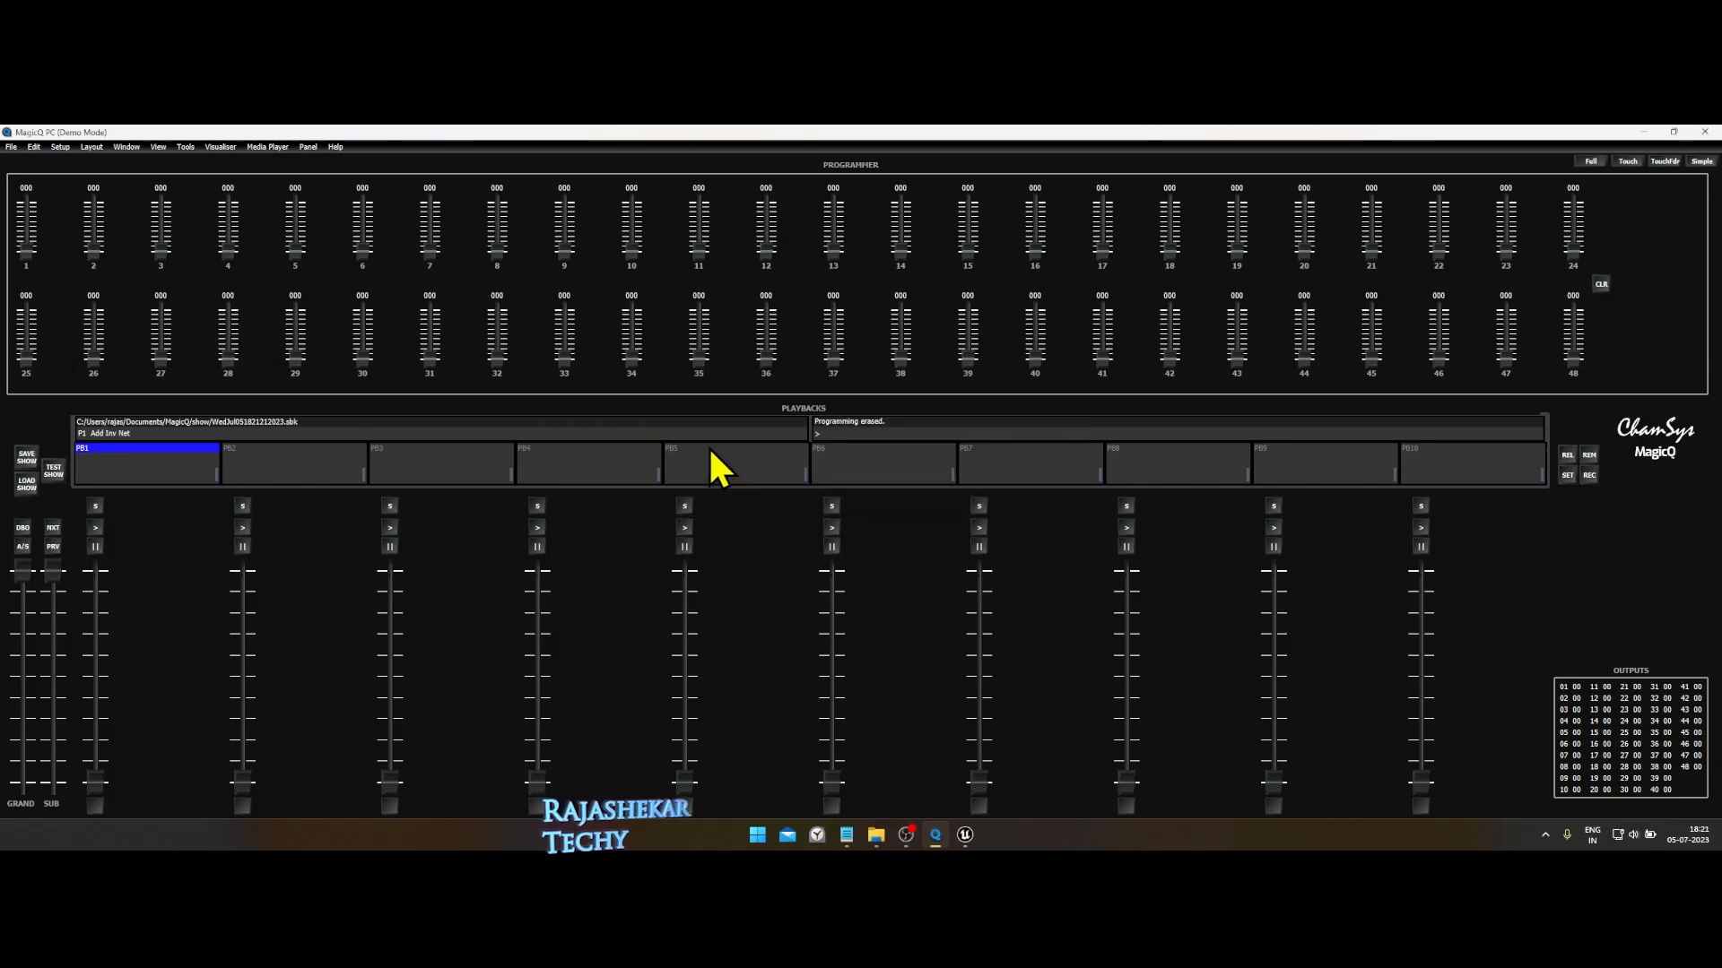
left_click(11, 147)
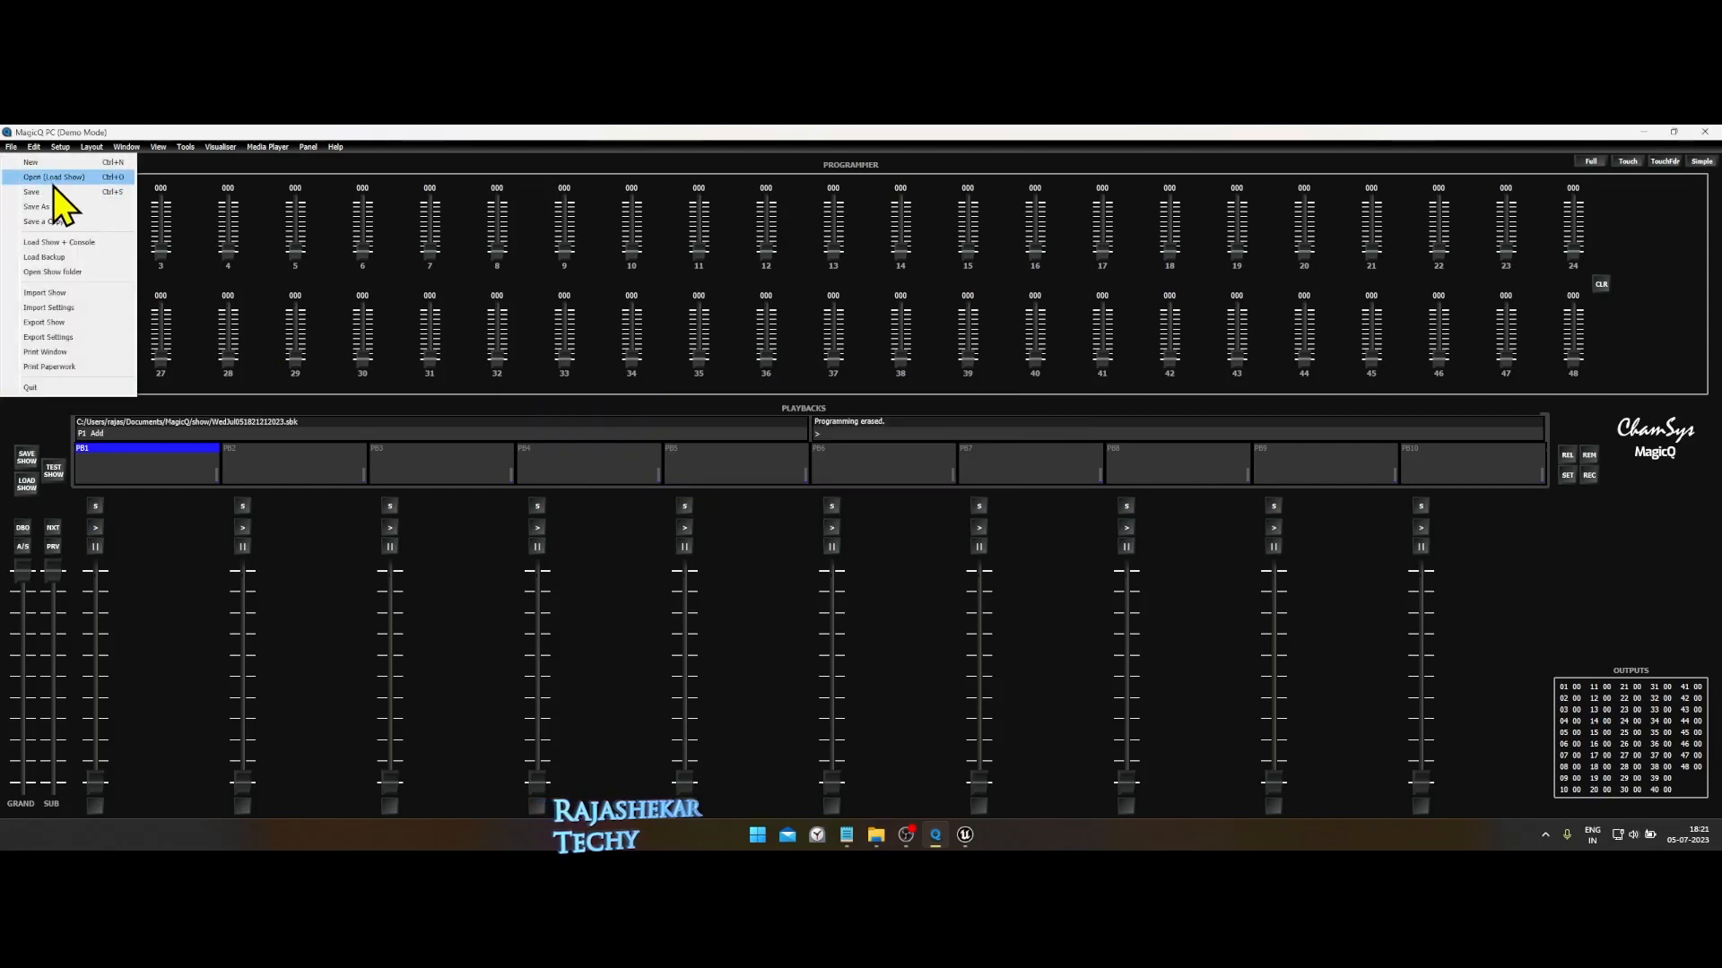
left_click(55, 176)
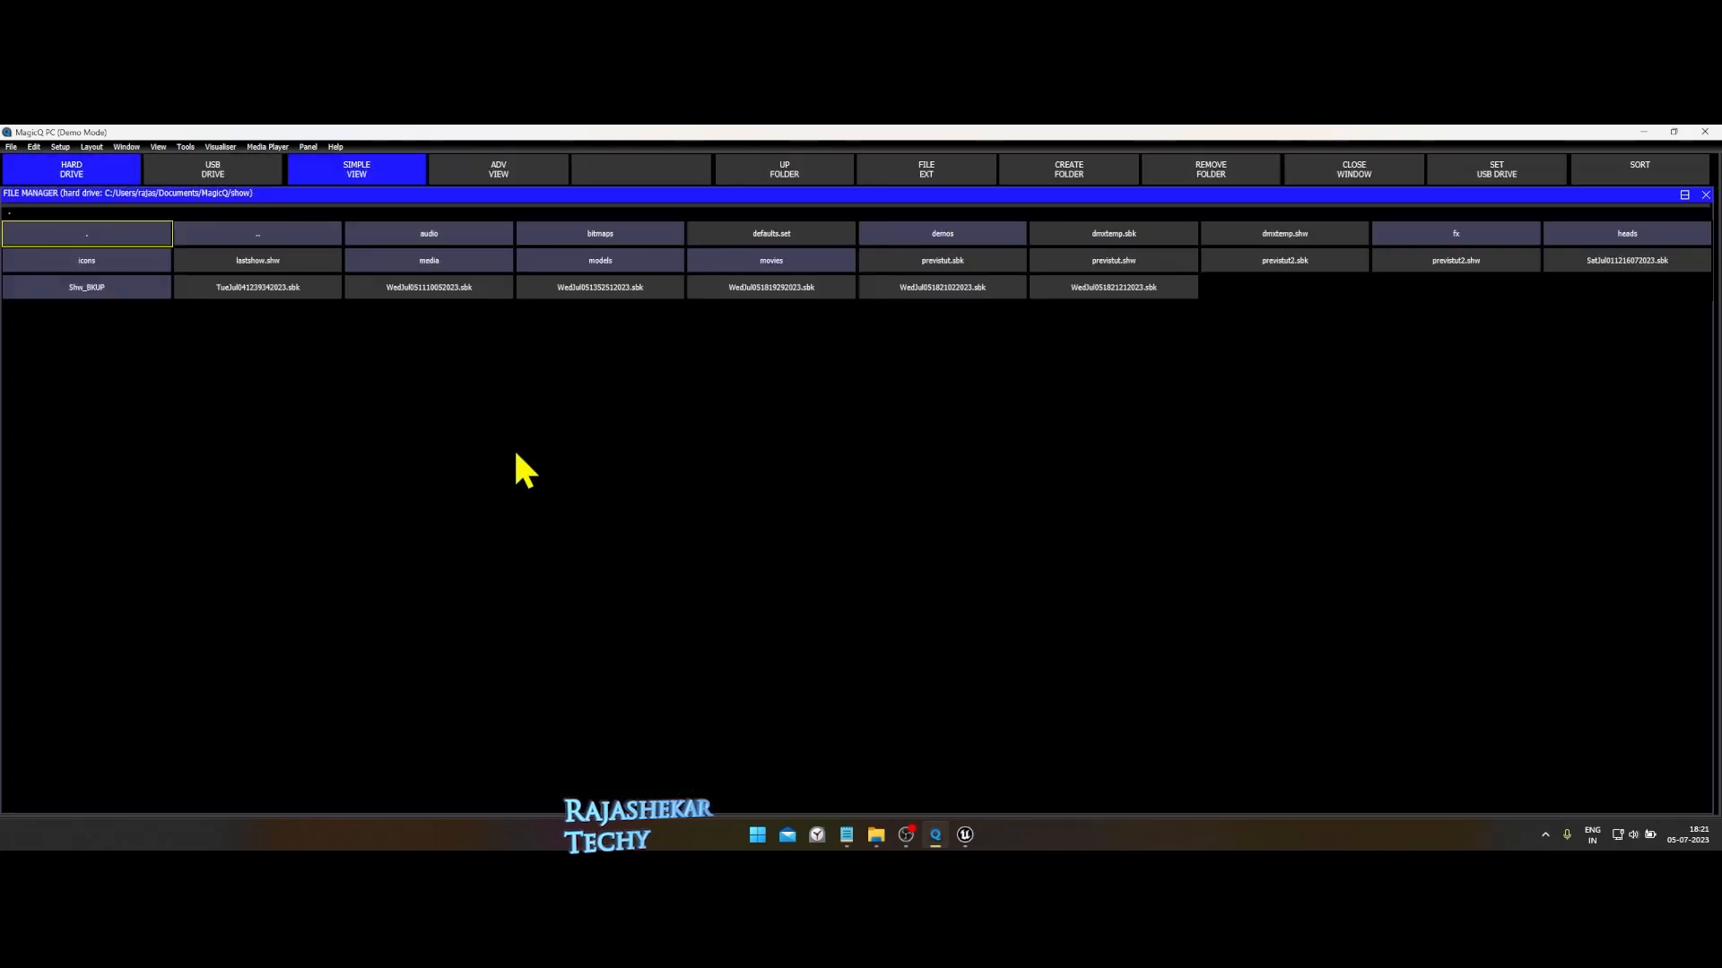
mouse_move(1280, 255)
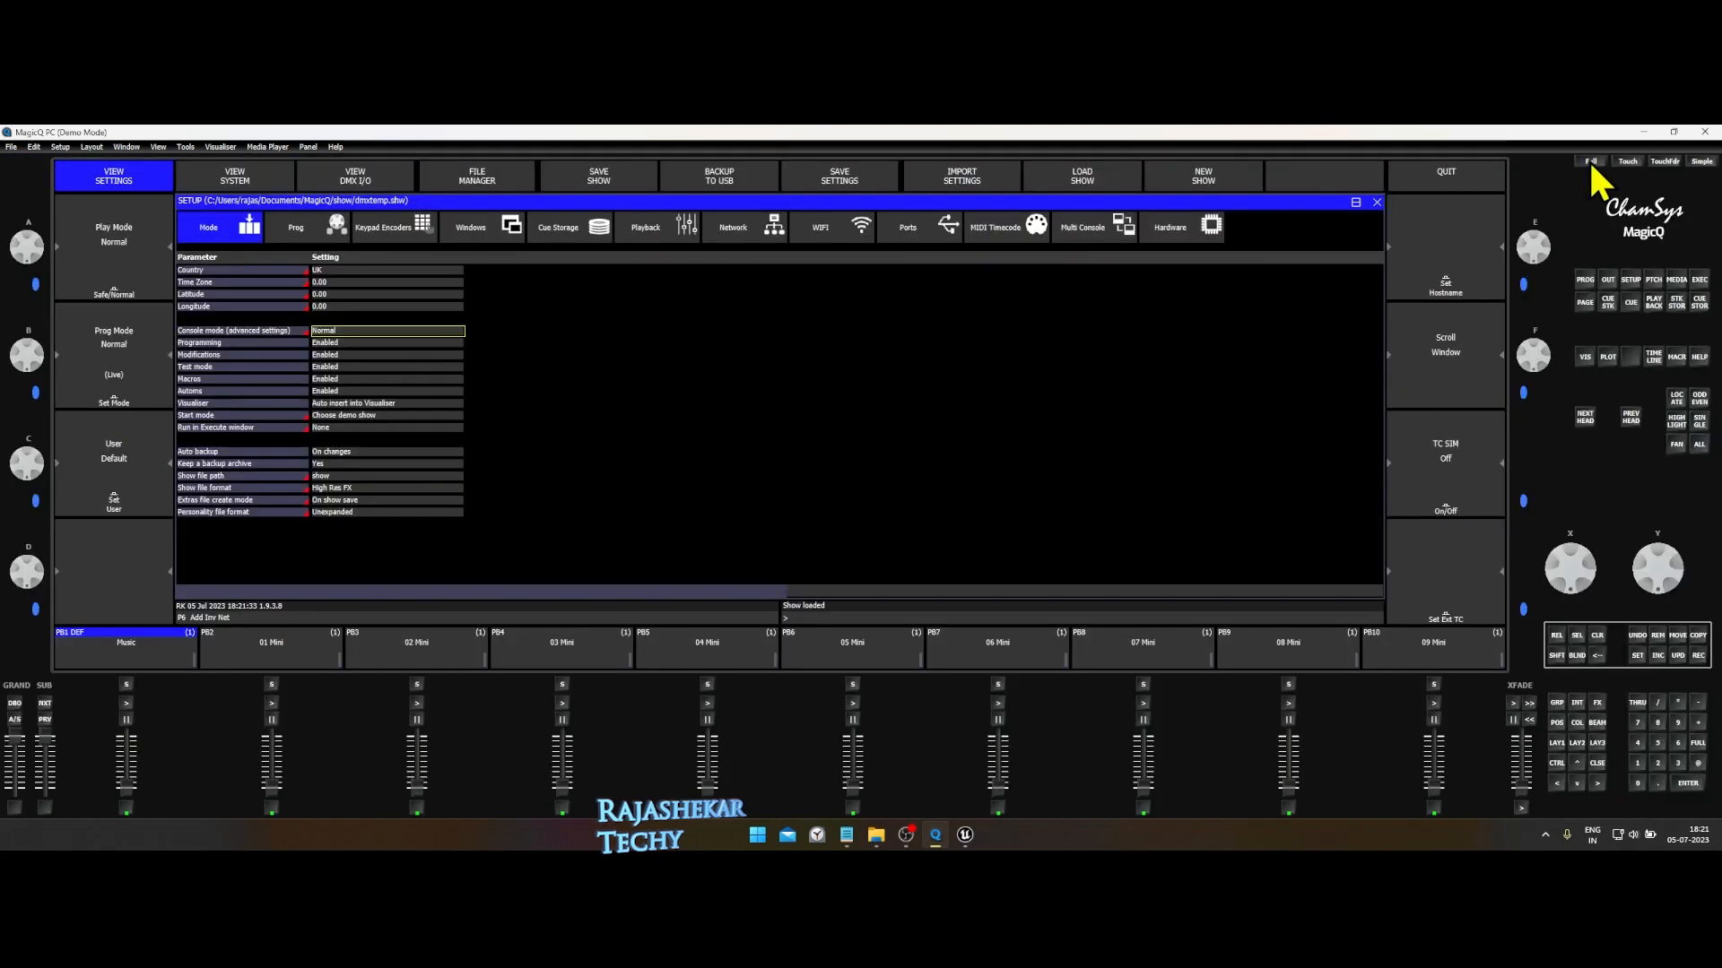
mouse_move(1572, 763)
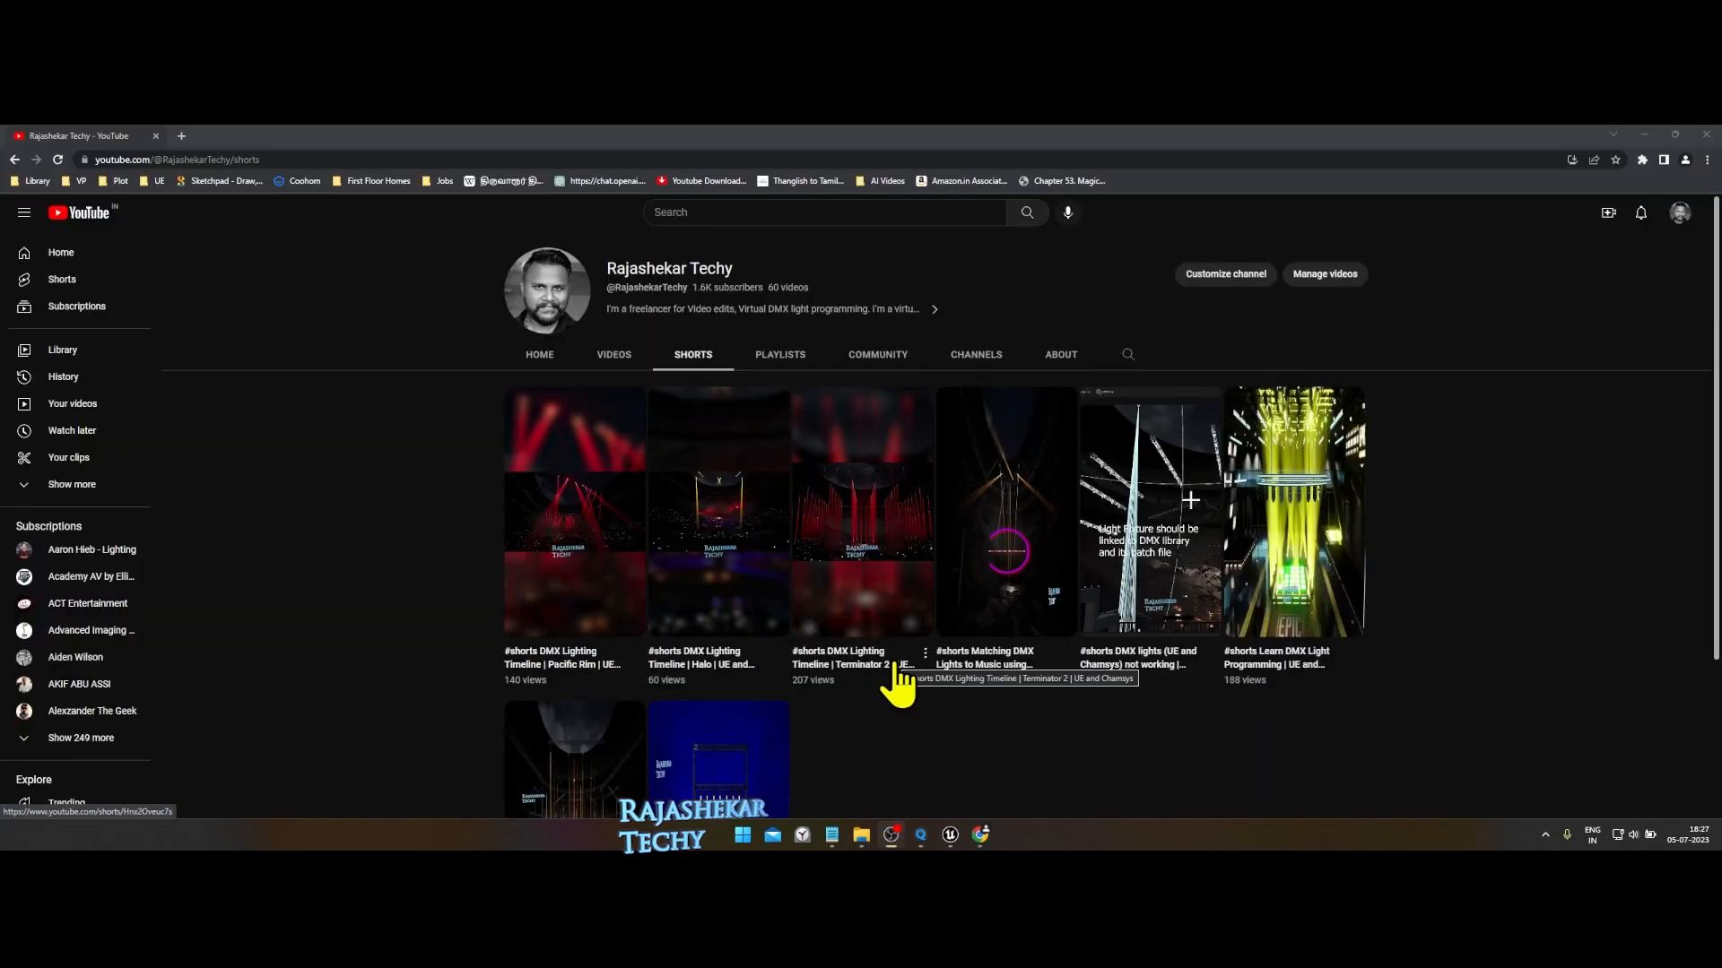
mouse_move(855, 439)
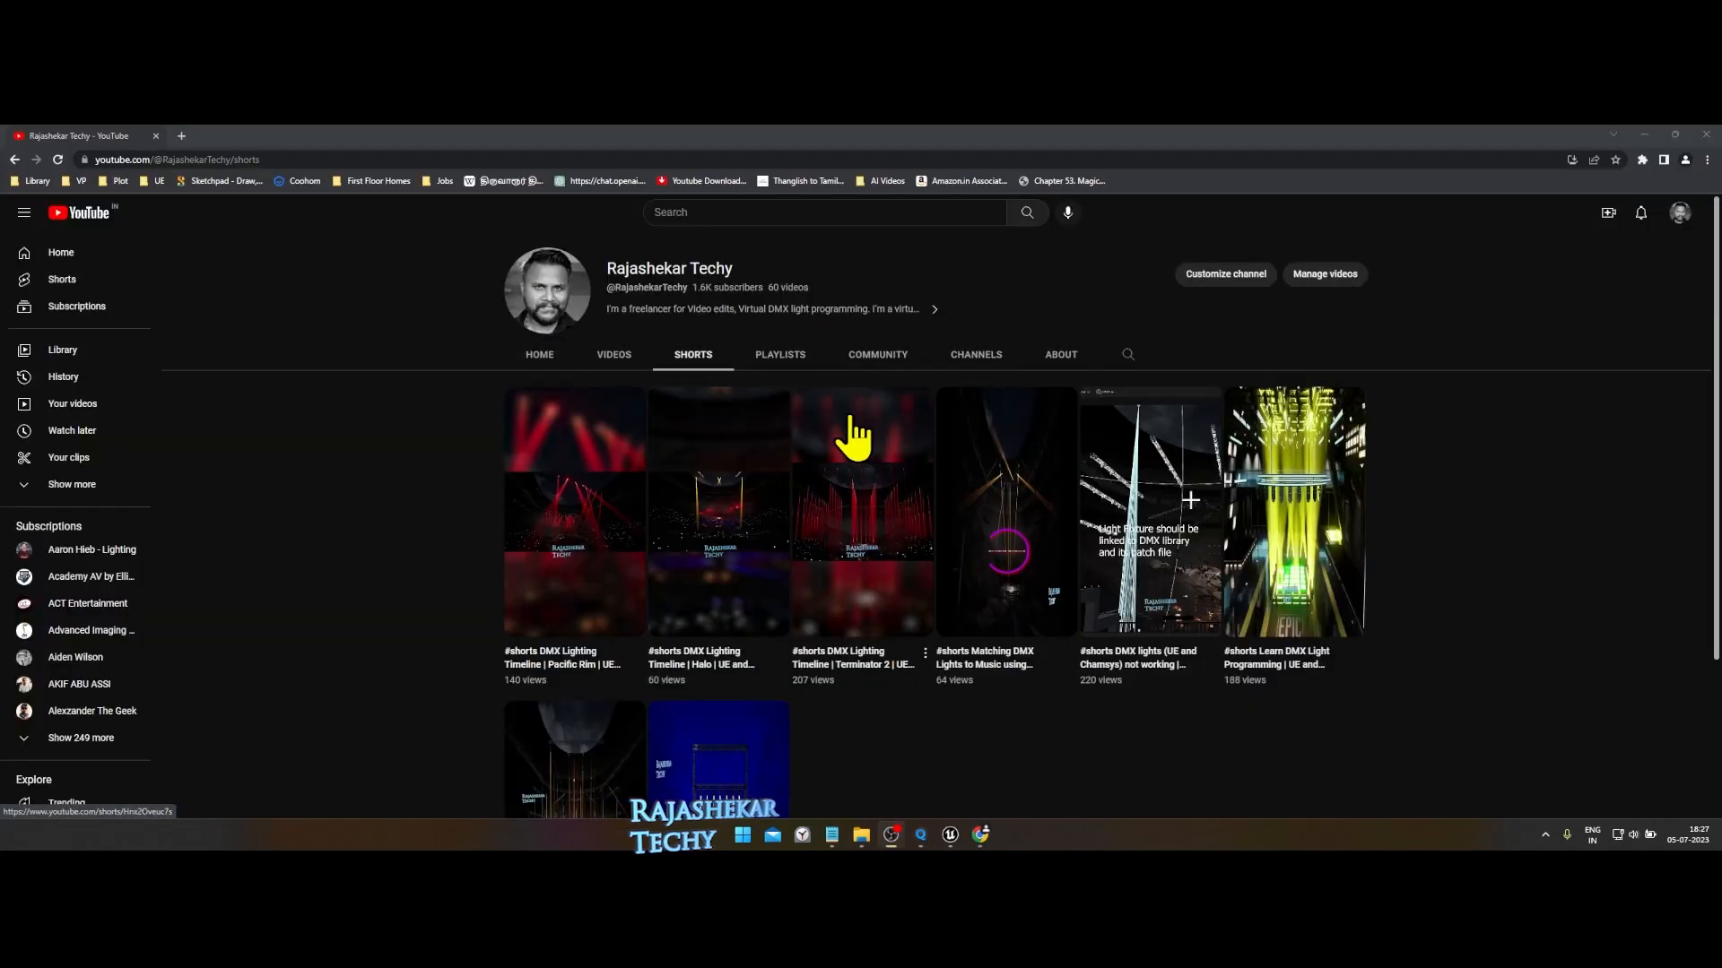
mouse_move(1149, 673)
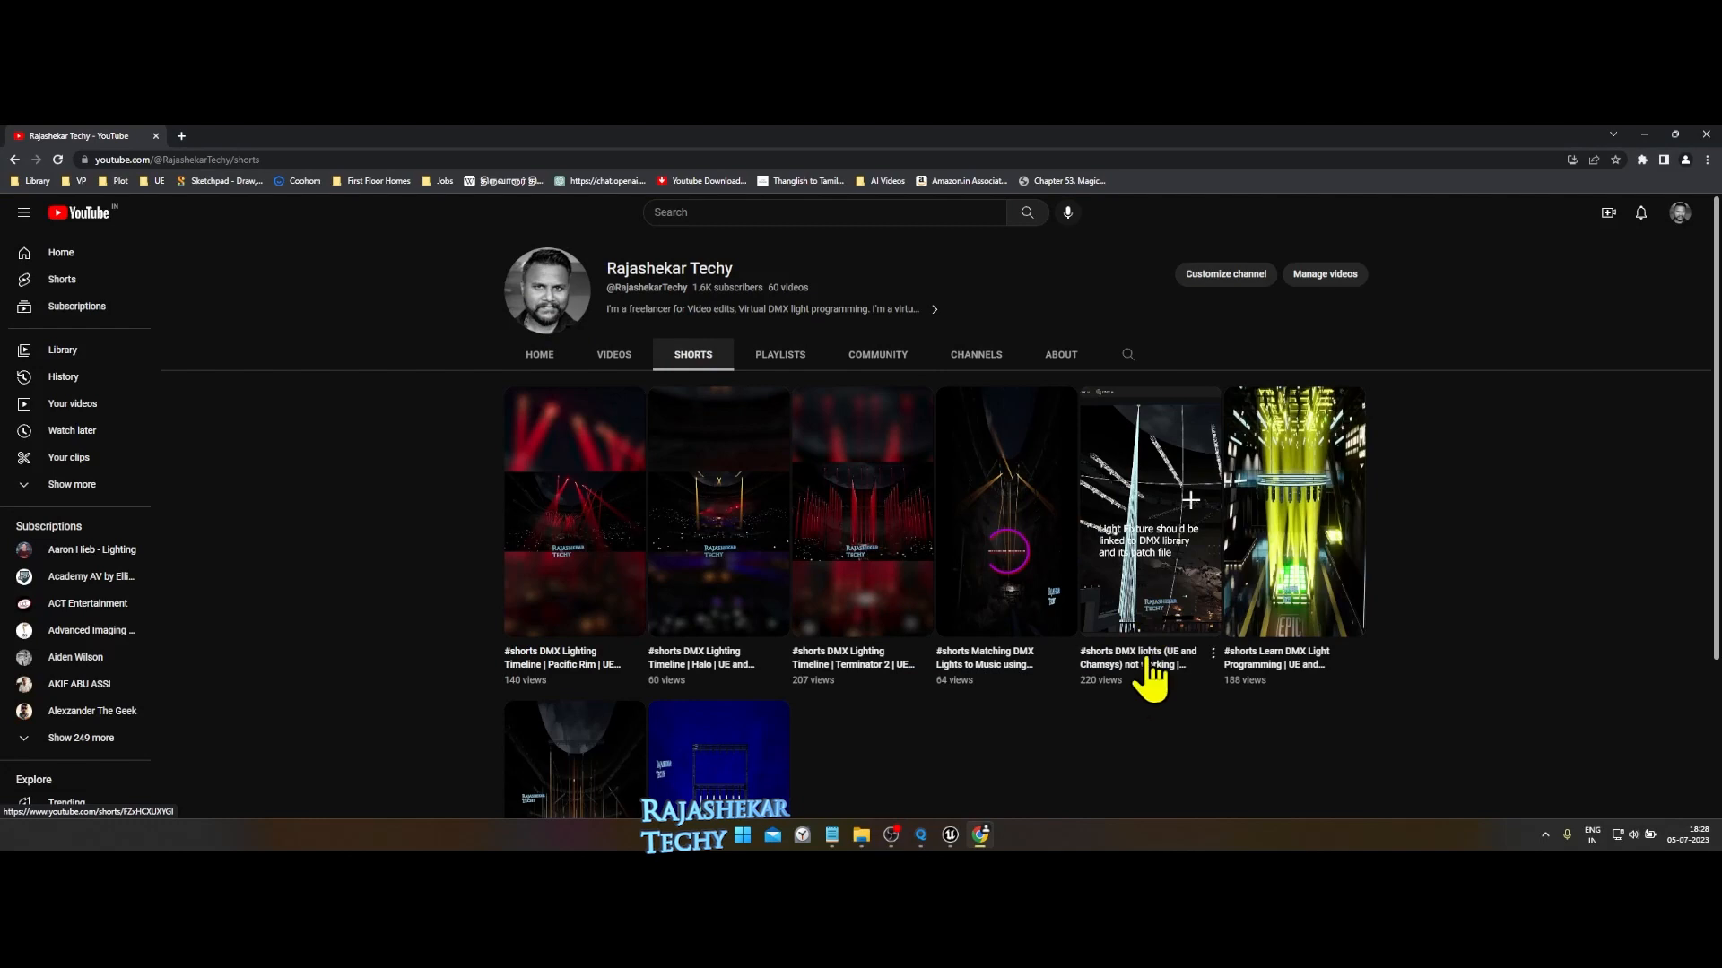
left_click(1150, 510)
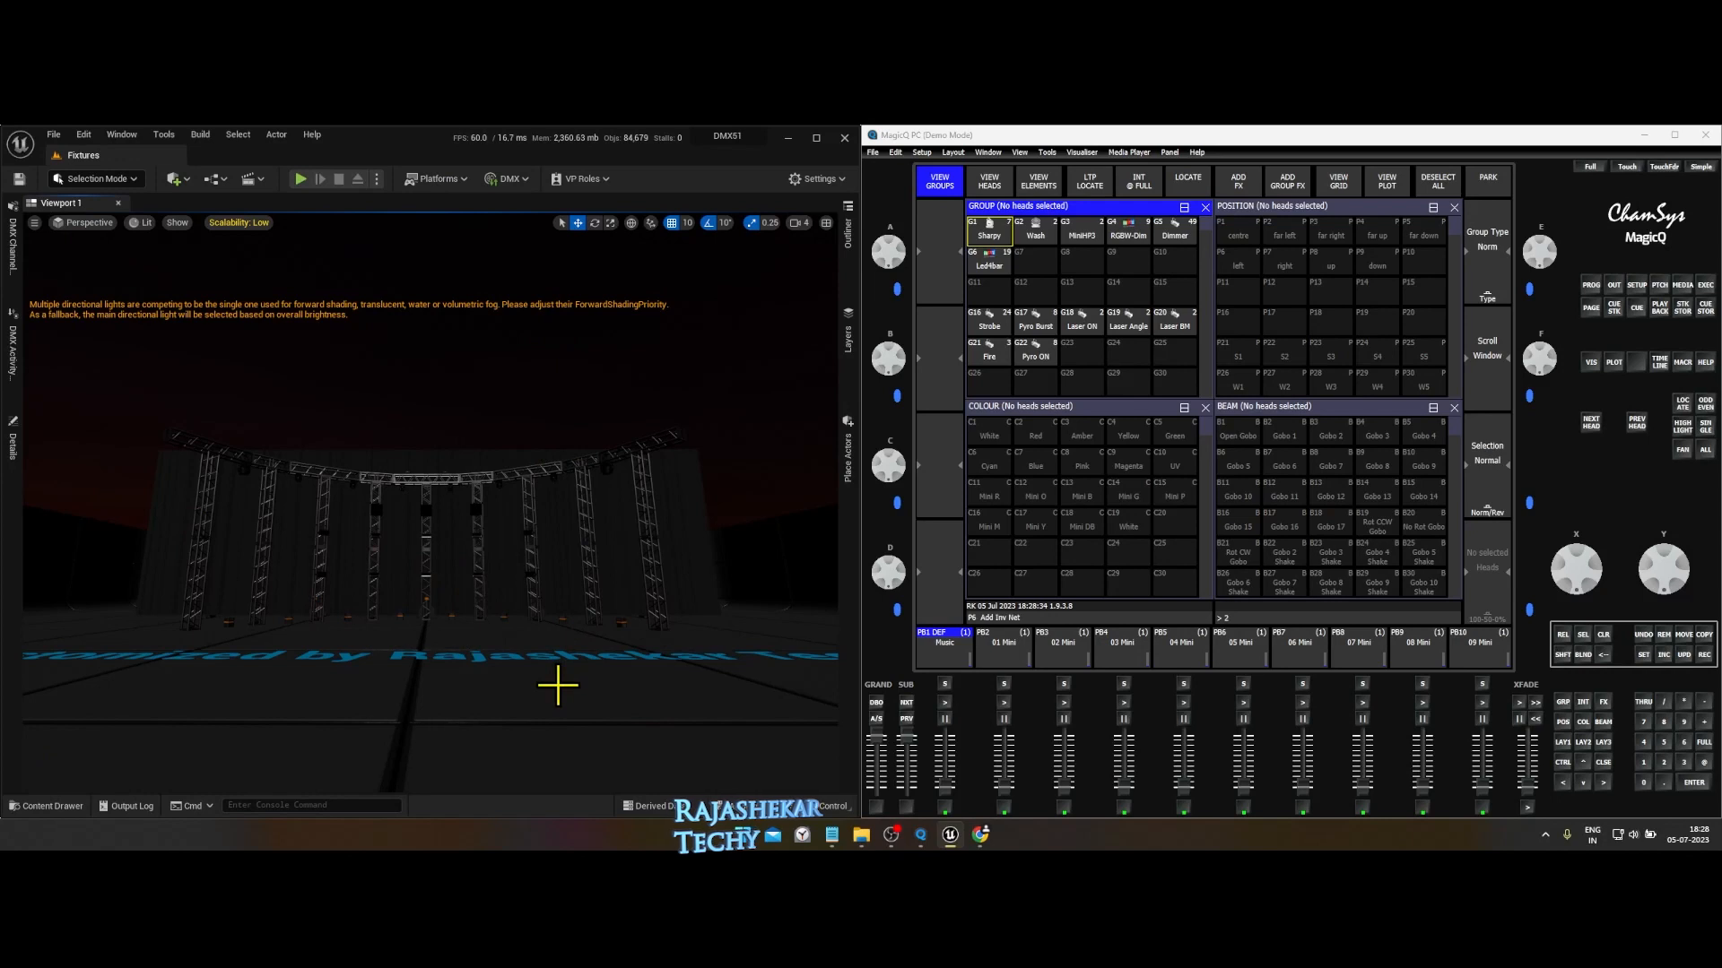
Toggle the random pyro effect on and off, then start a laser effect.
left_click(1418, 644)
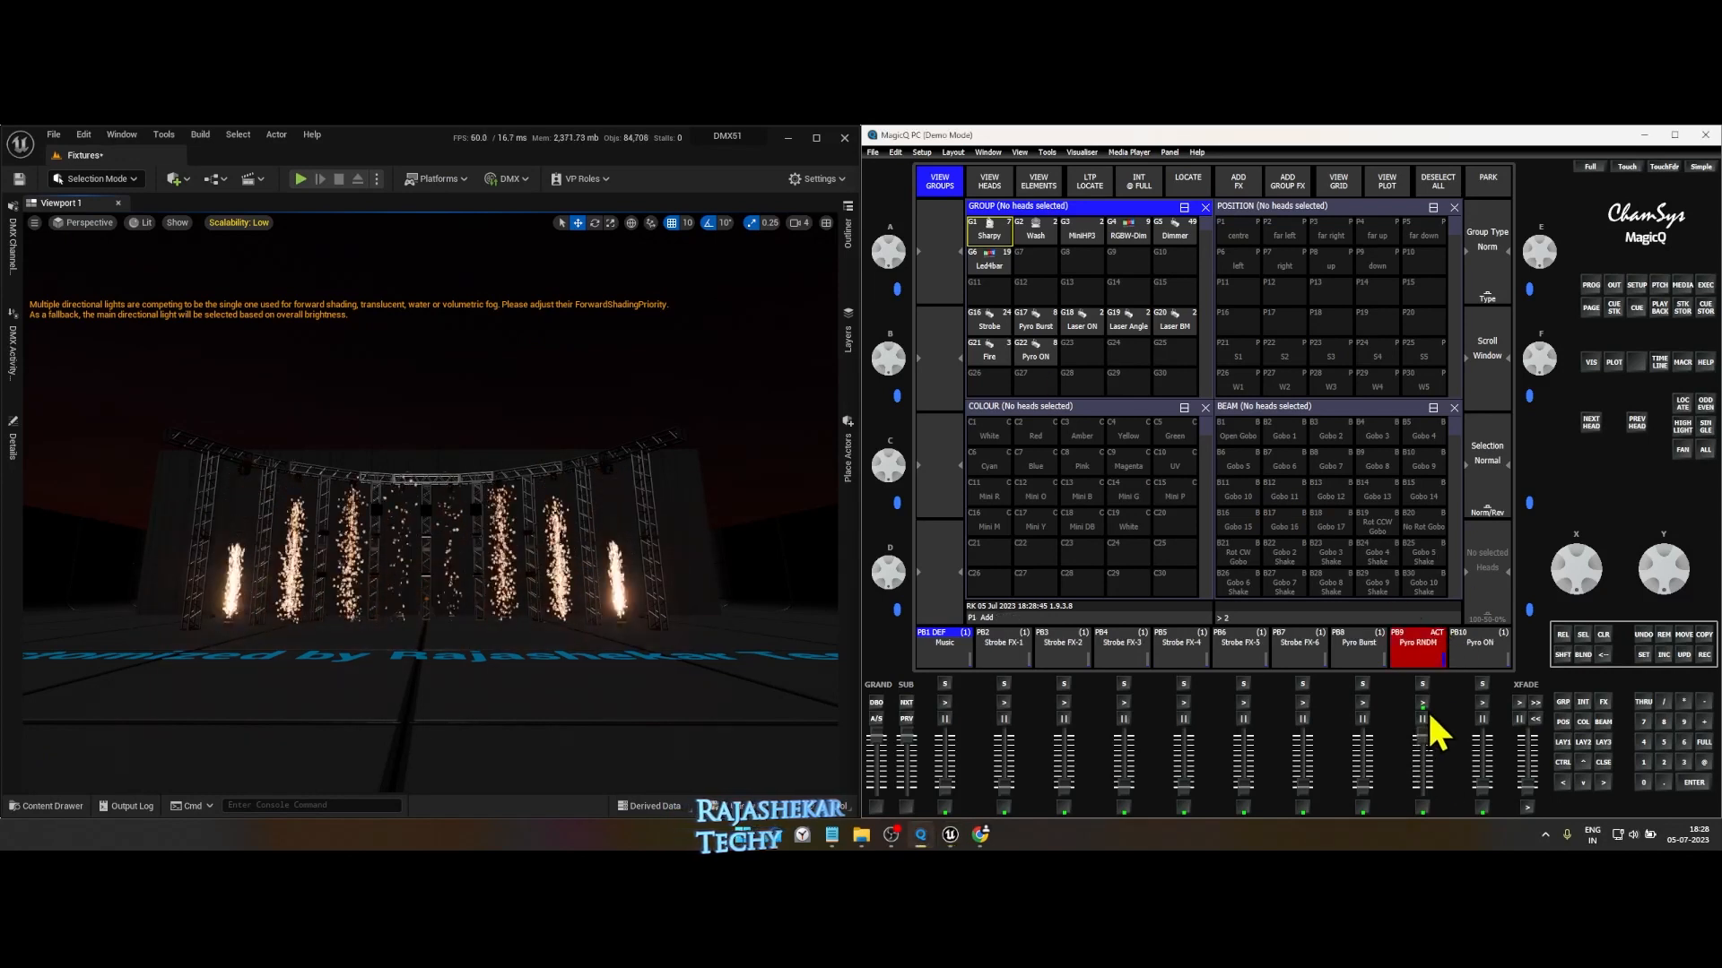
left_click(1420, 642)
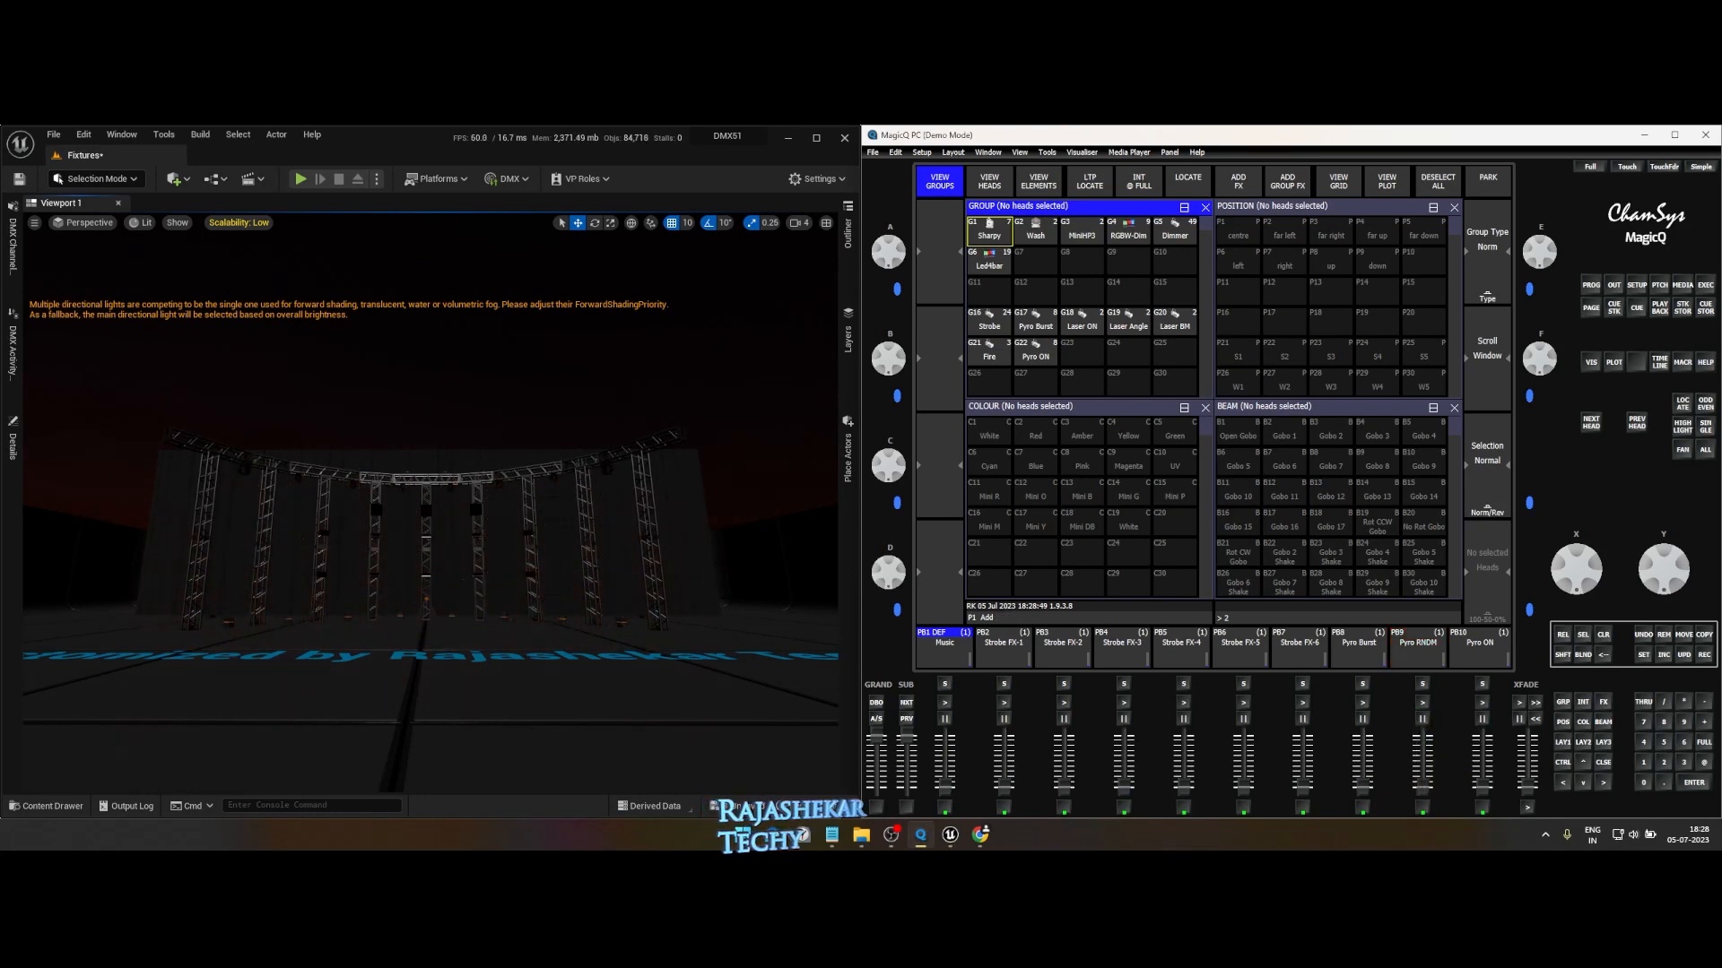
left_click(1061, 640)
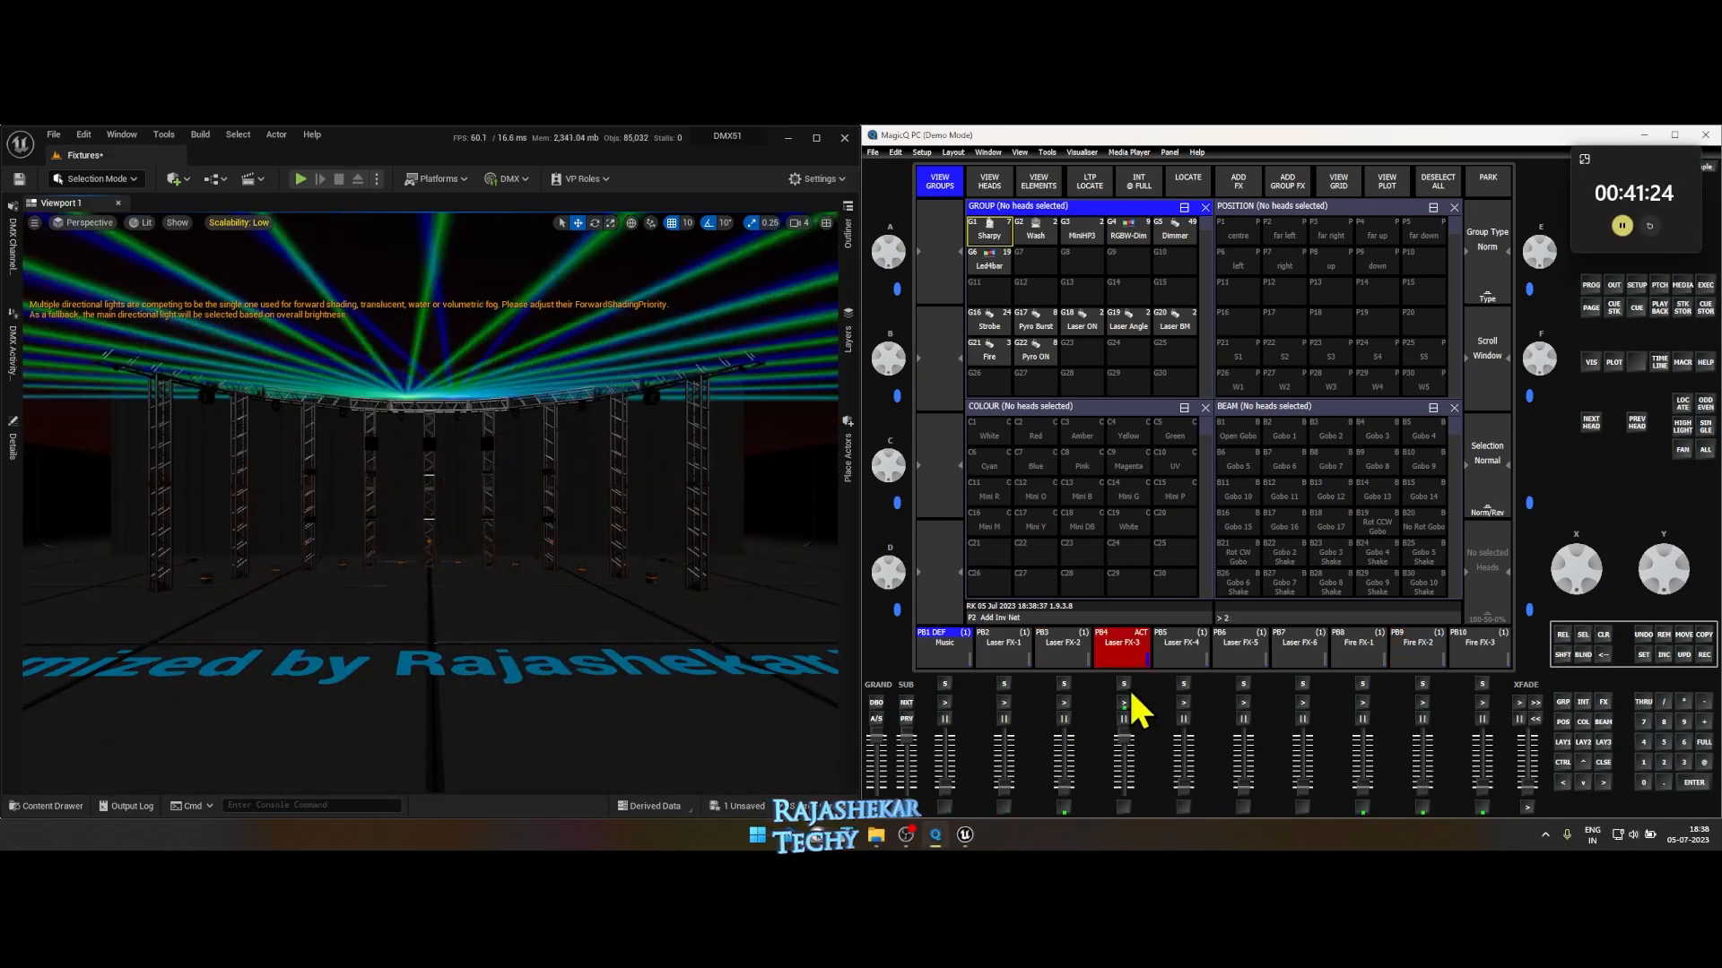
Play LED FX-4 on the matrices, then fire and release the Sharpy-2 beam look.
left_click(1183, 642)
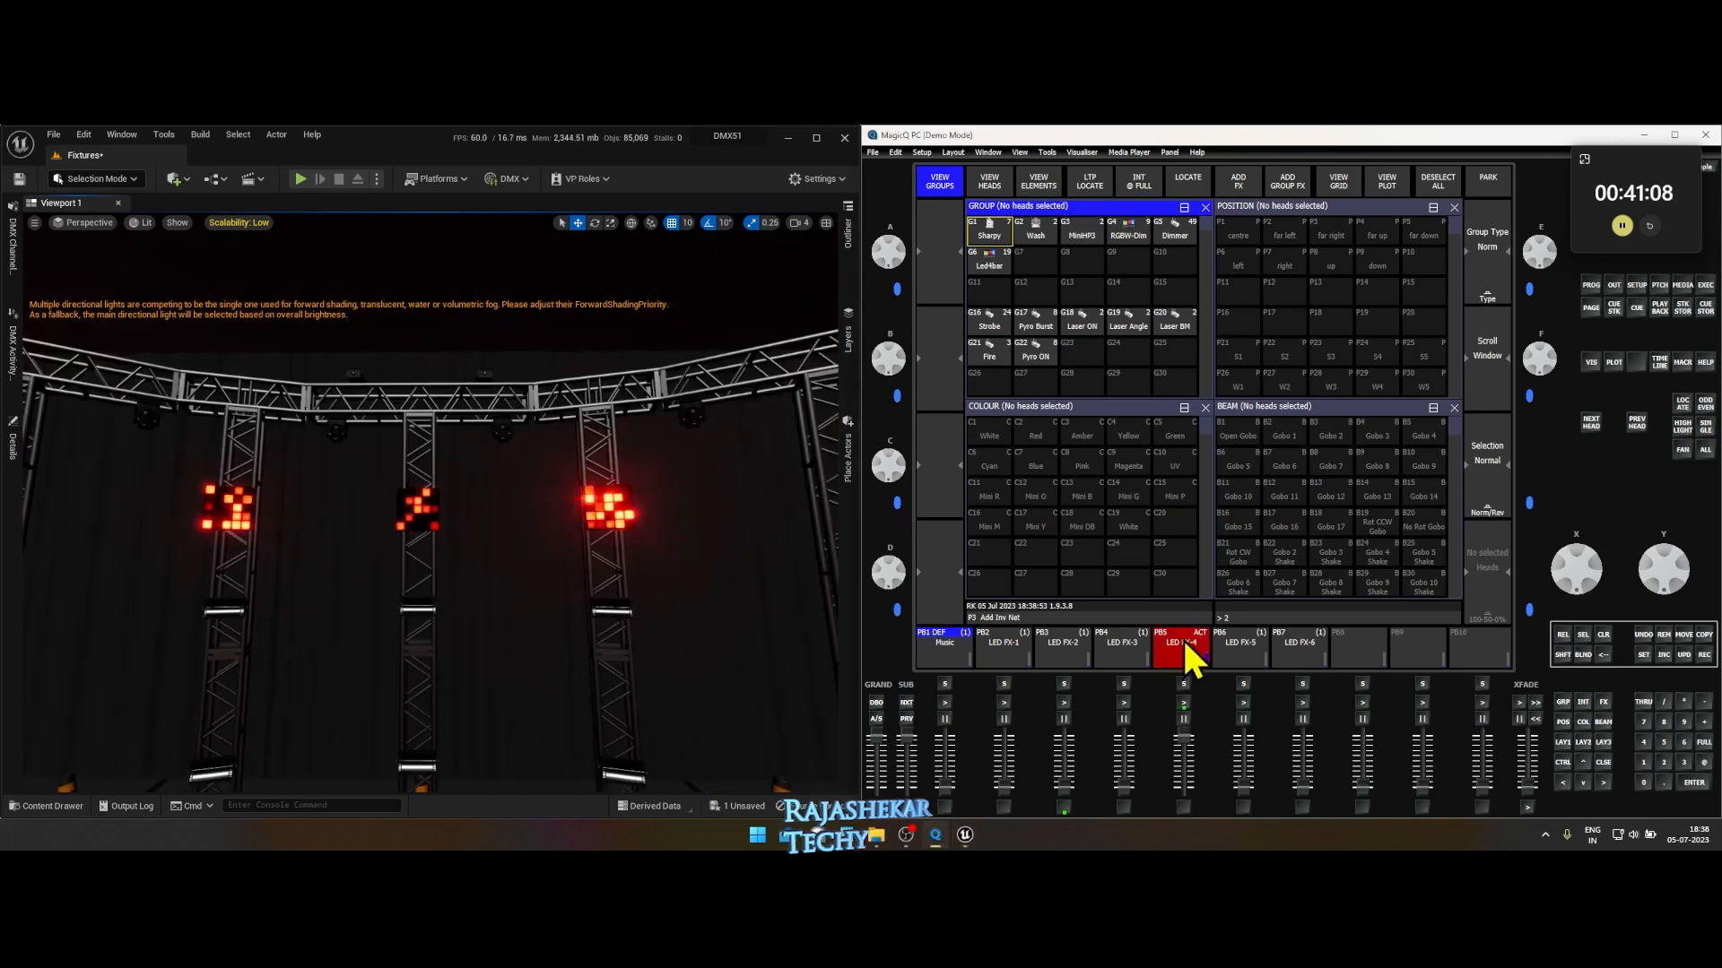
left_click(1059, 642)
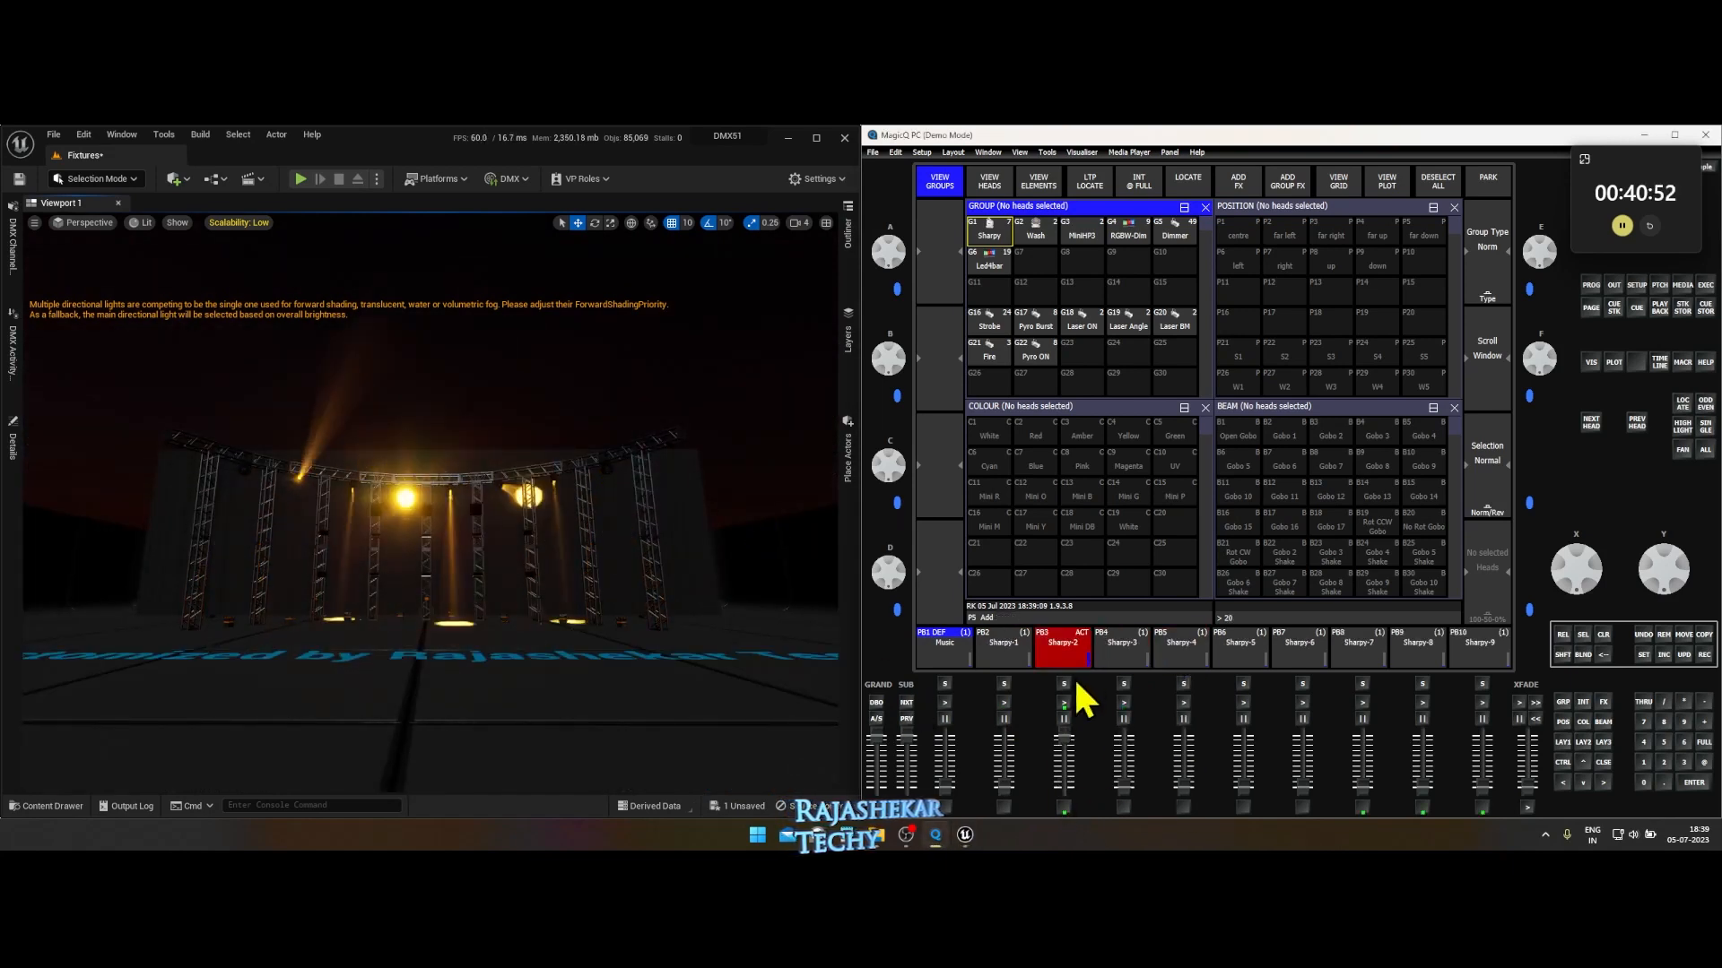
left_click(1422, 646)
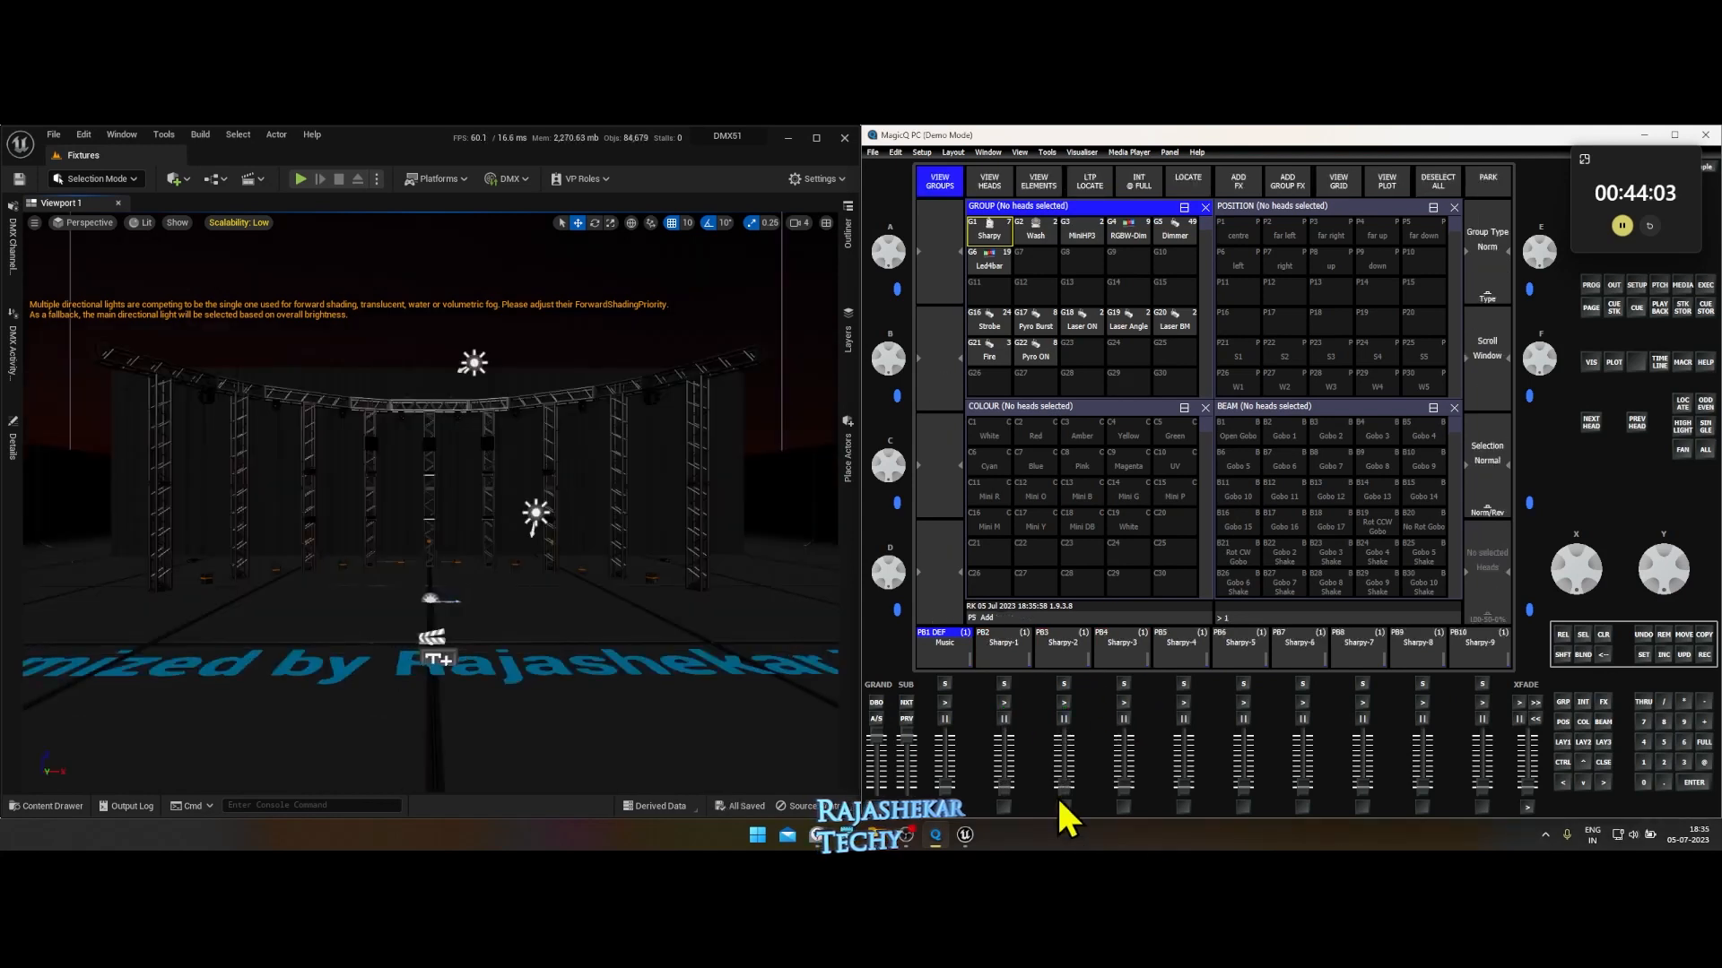
Fire Sharpy-2 and Sharpy-3, then select the Sharpy group and locate all seven heads.
left_click(1062, 642)
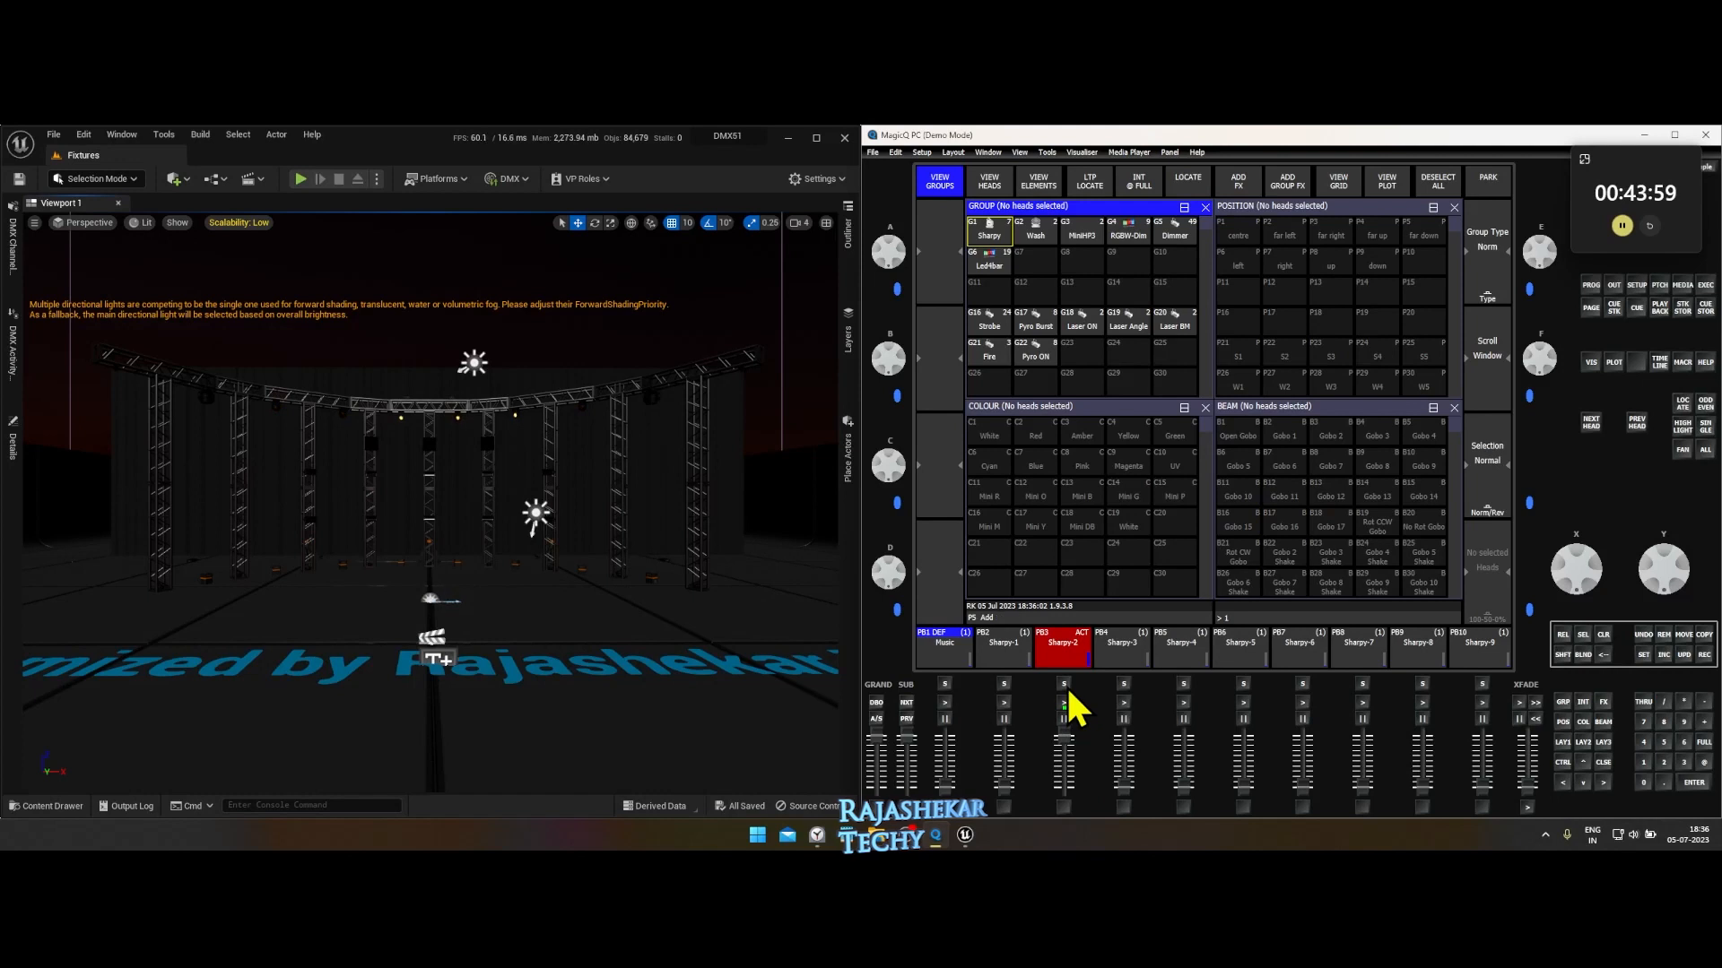
left_click(1120, 632)
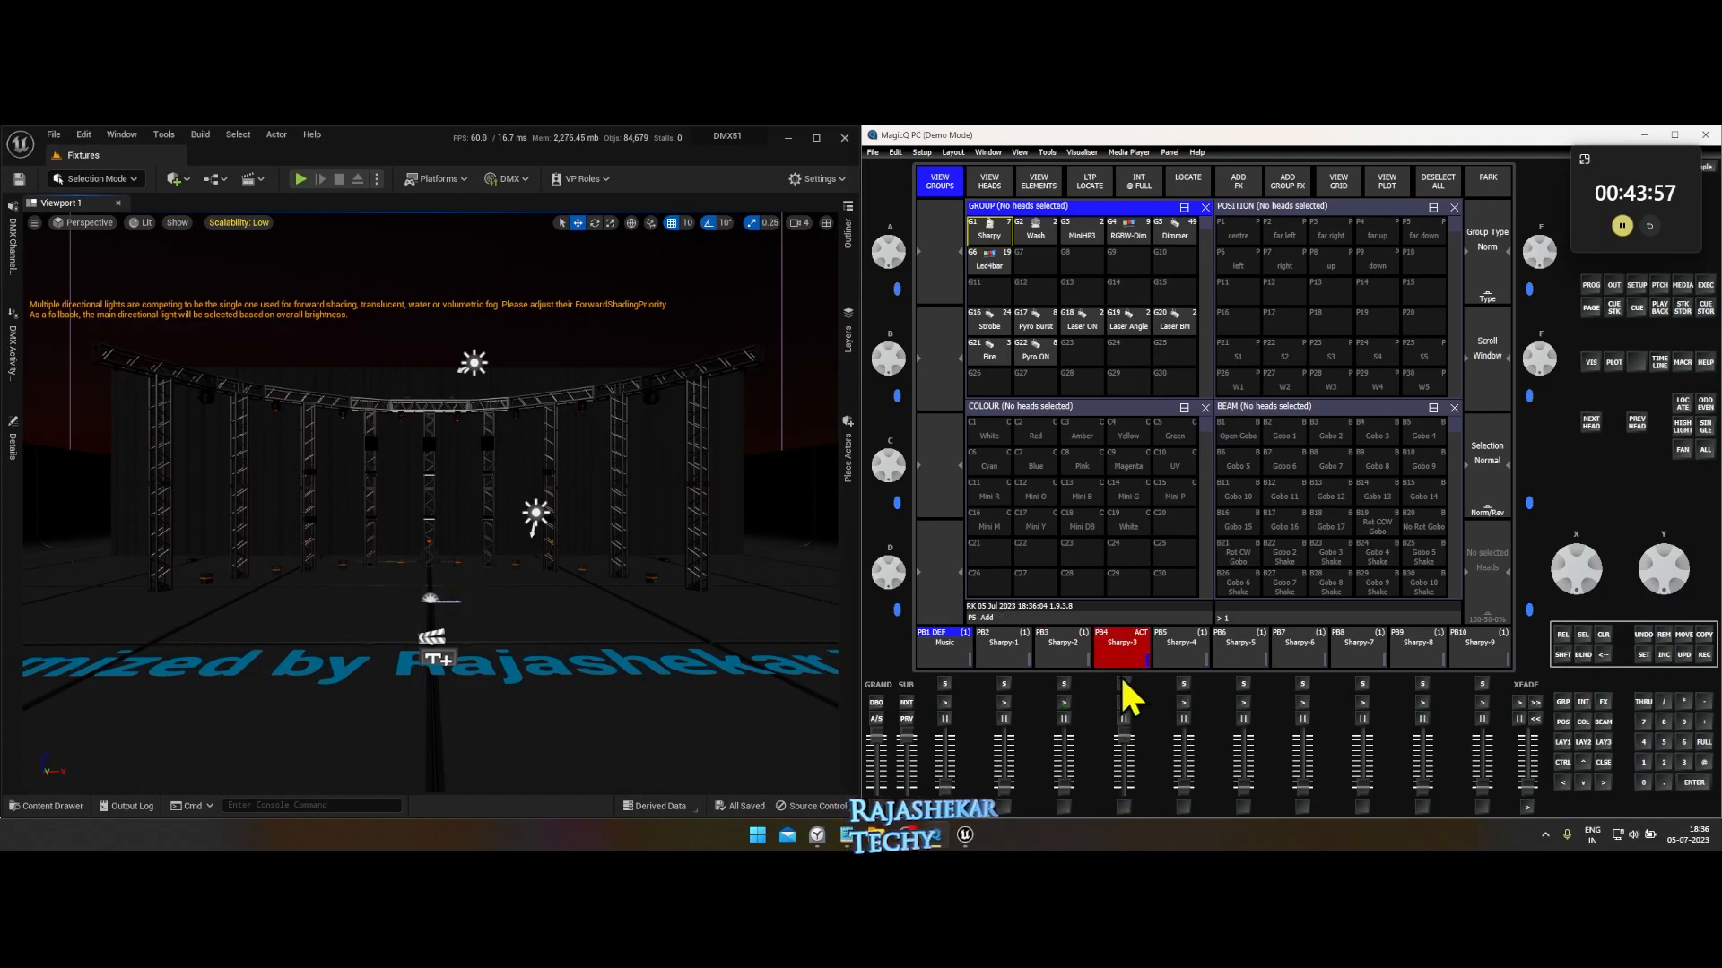
left_click(987, 234)
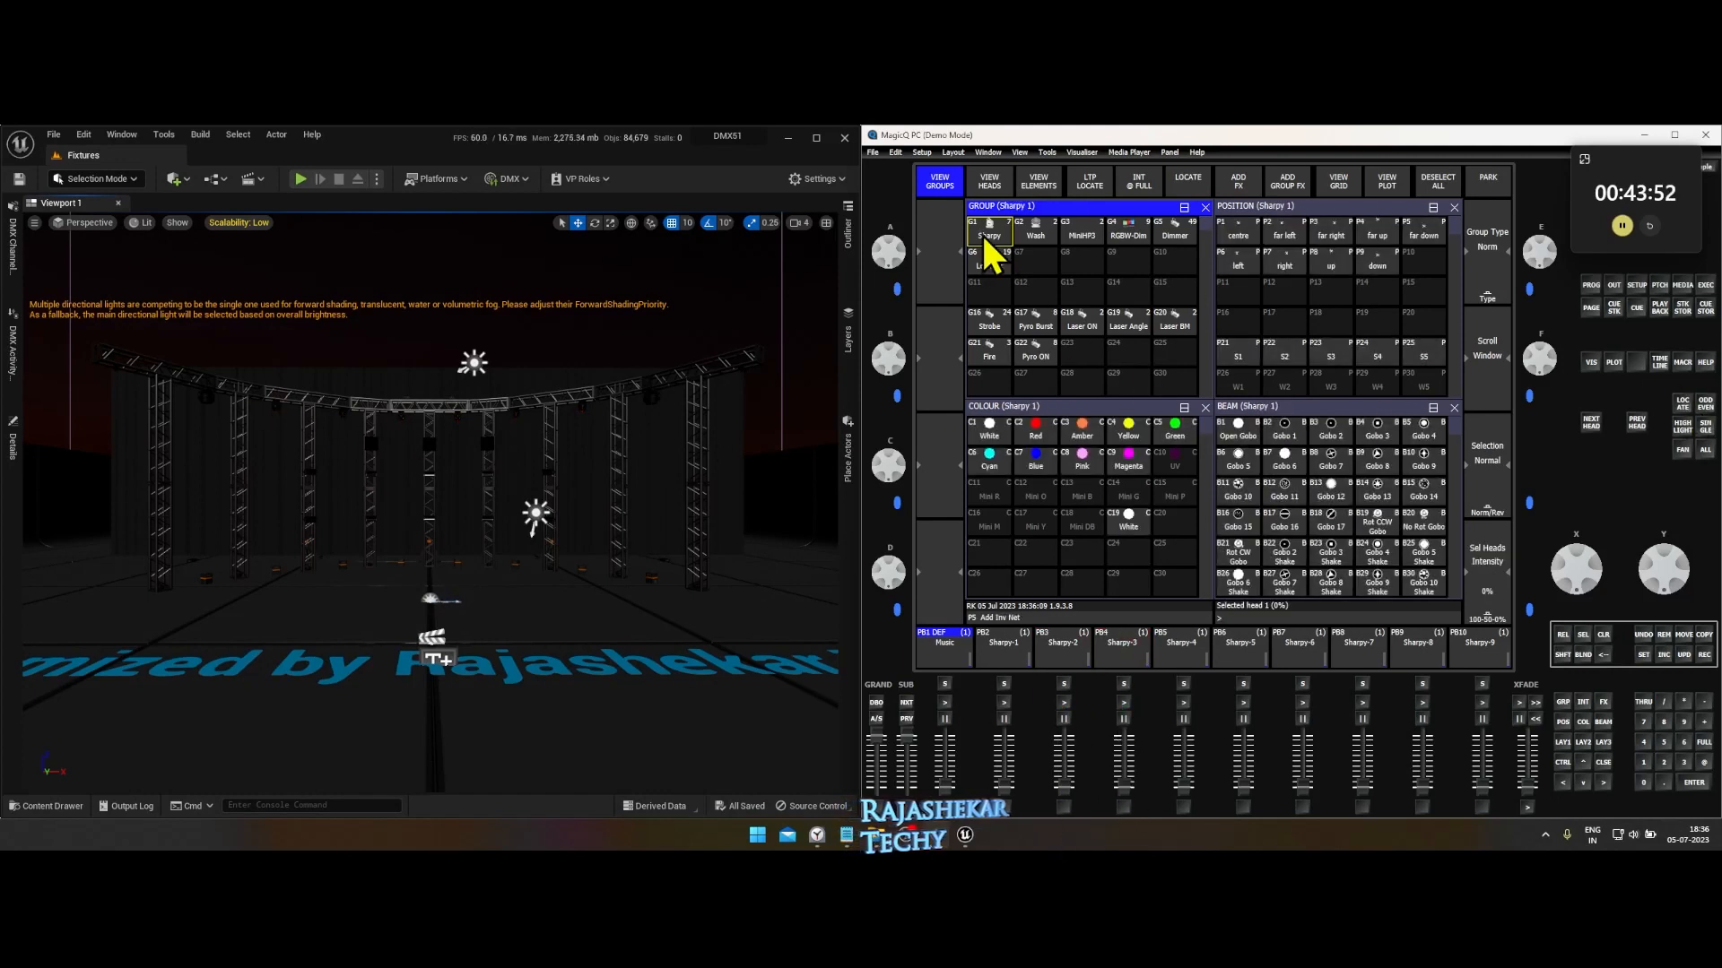
left_click(987, 230)
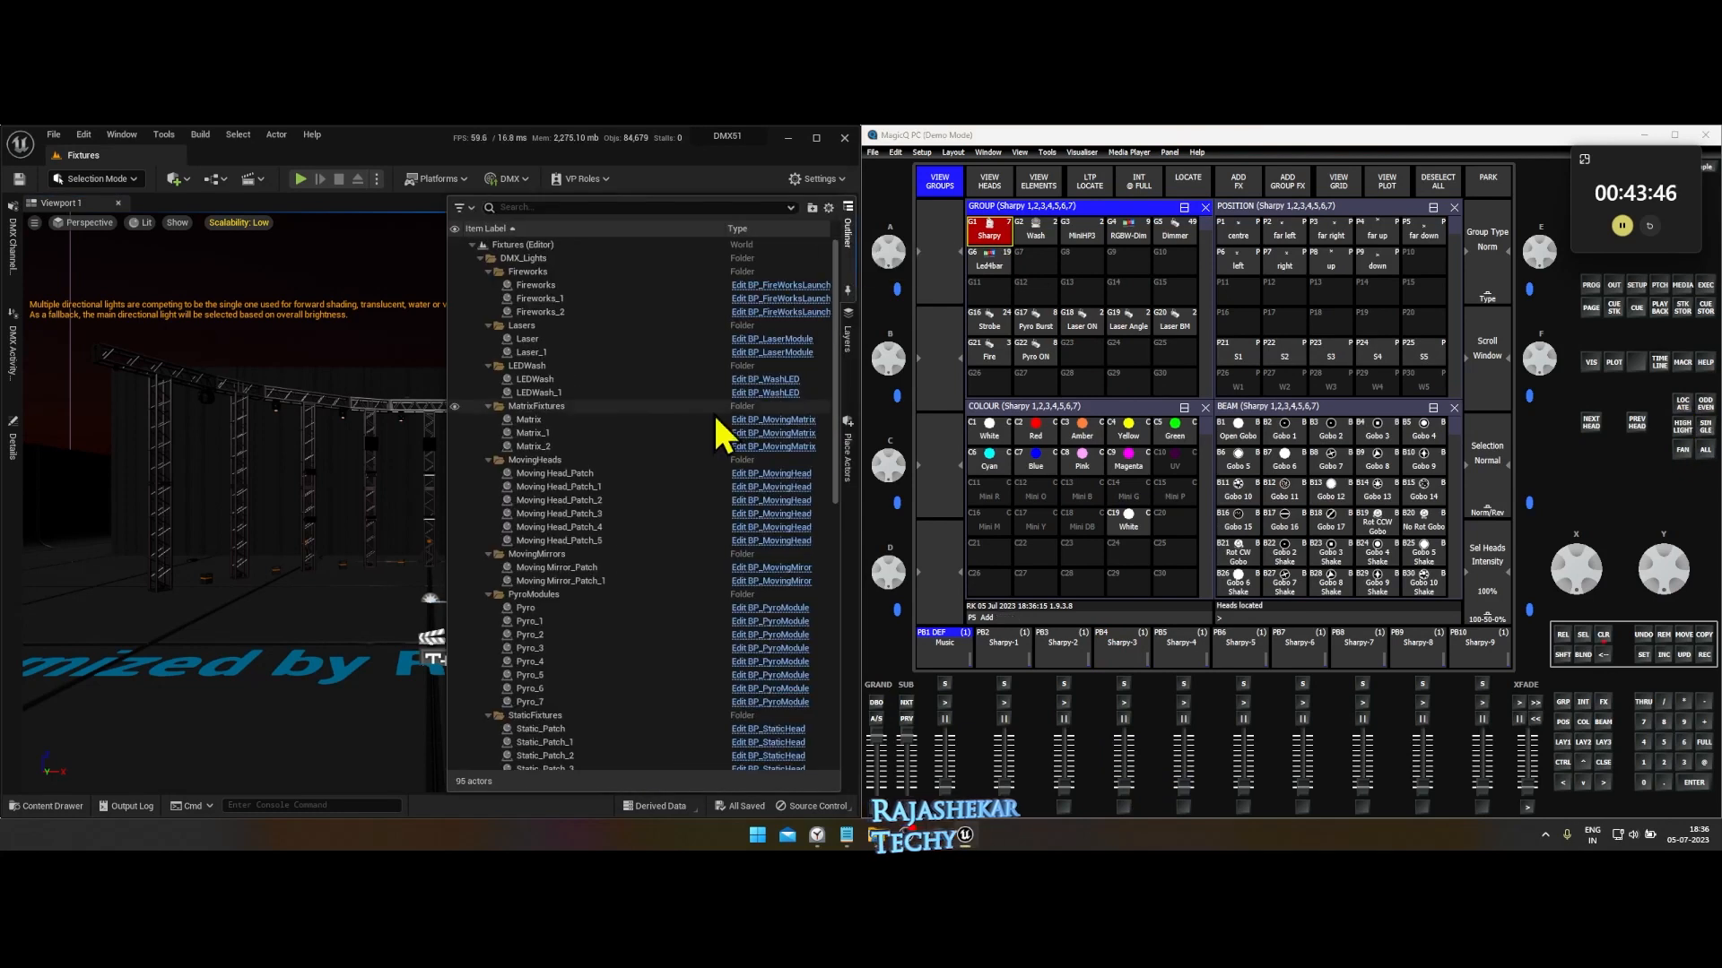
Inspect the DMX_Lights fixtures in Unreal's Outliner, then clear the Sharpy beams from the programmer.
left_click(554, 474)
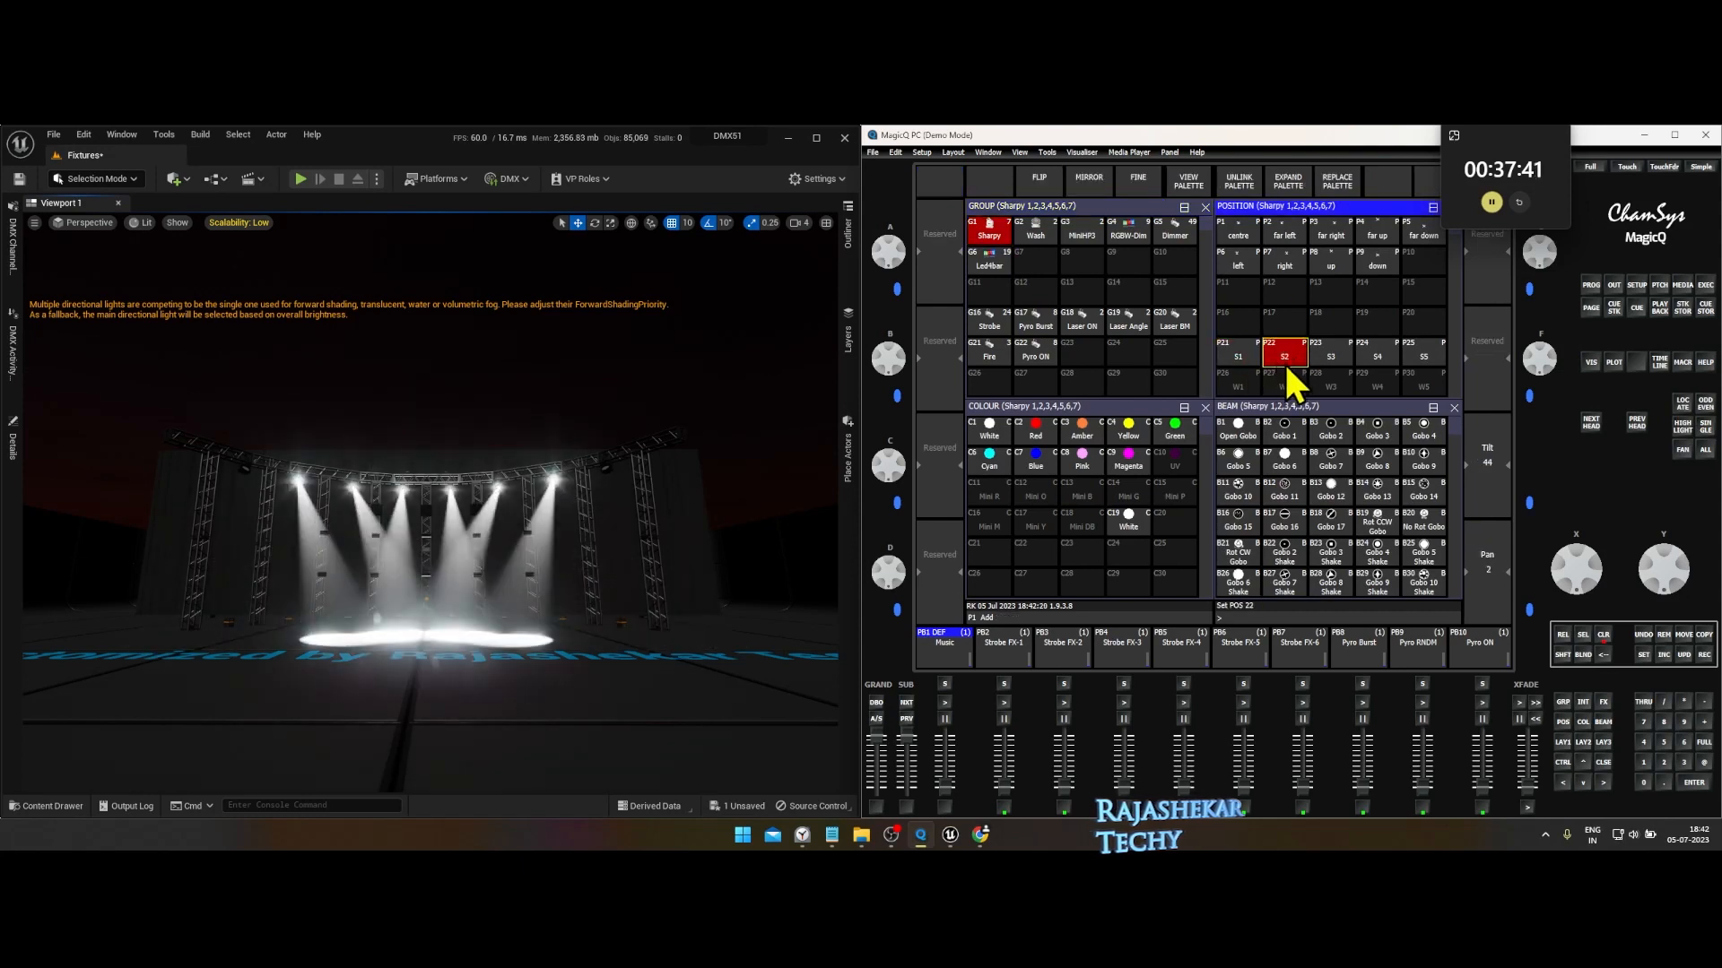
left_click(1602, 635)
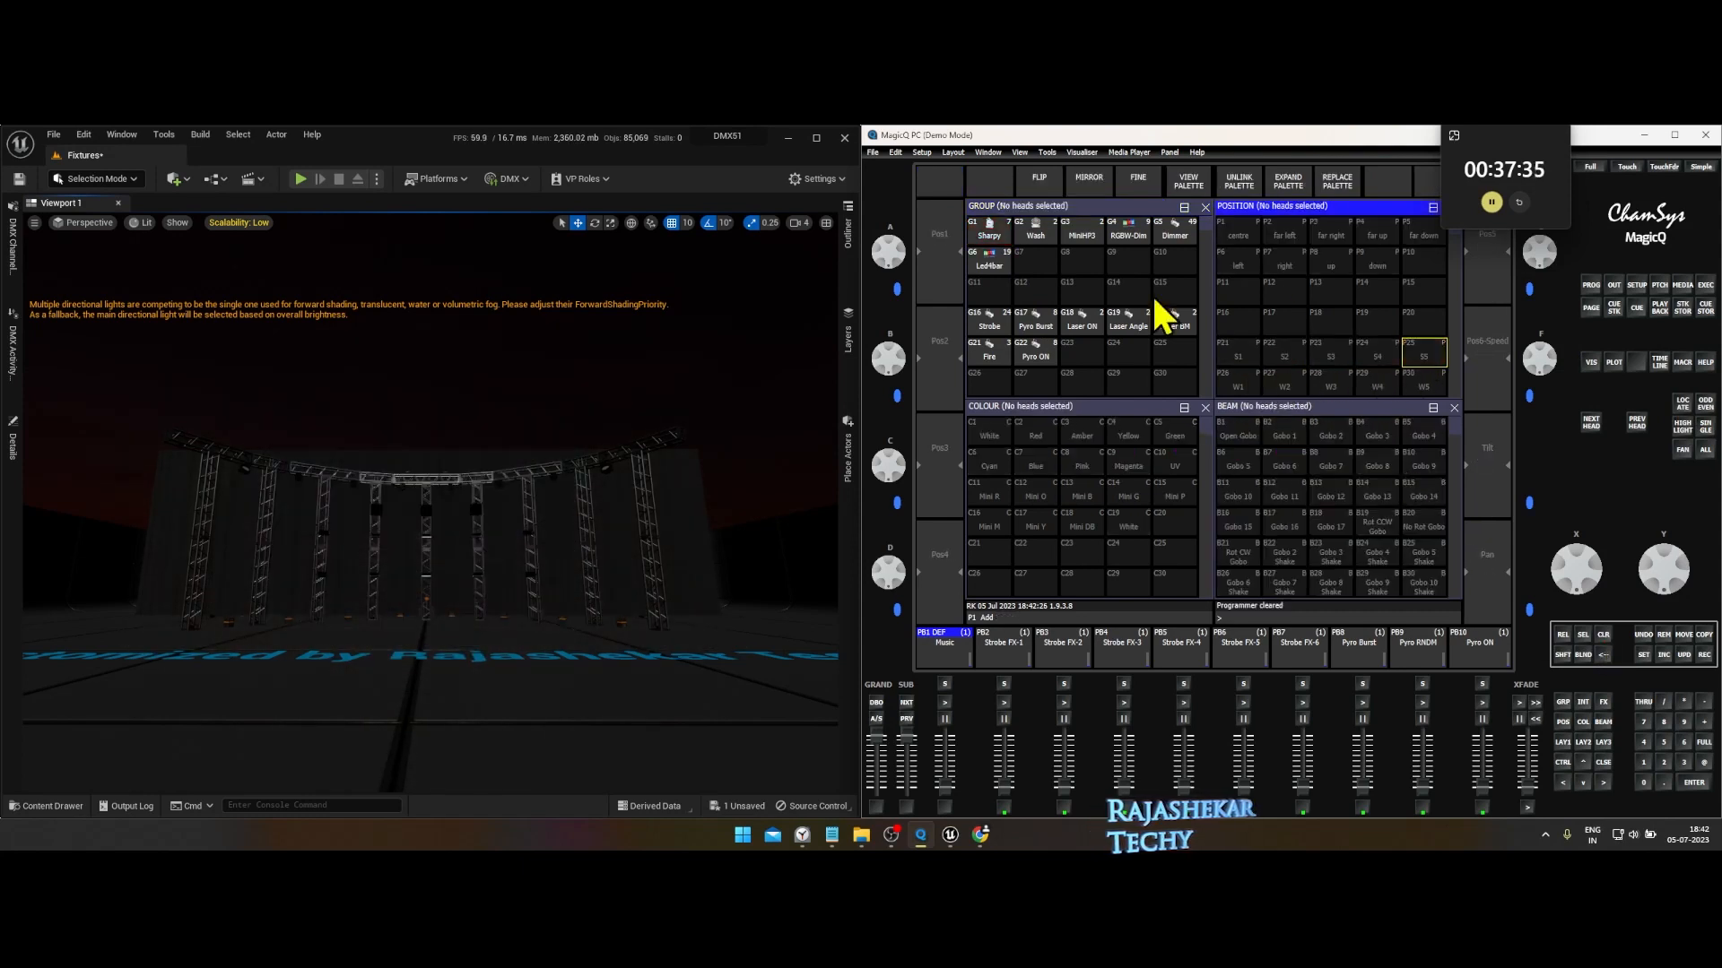
left_click(1330, 386)
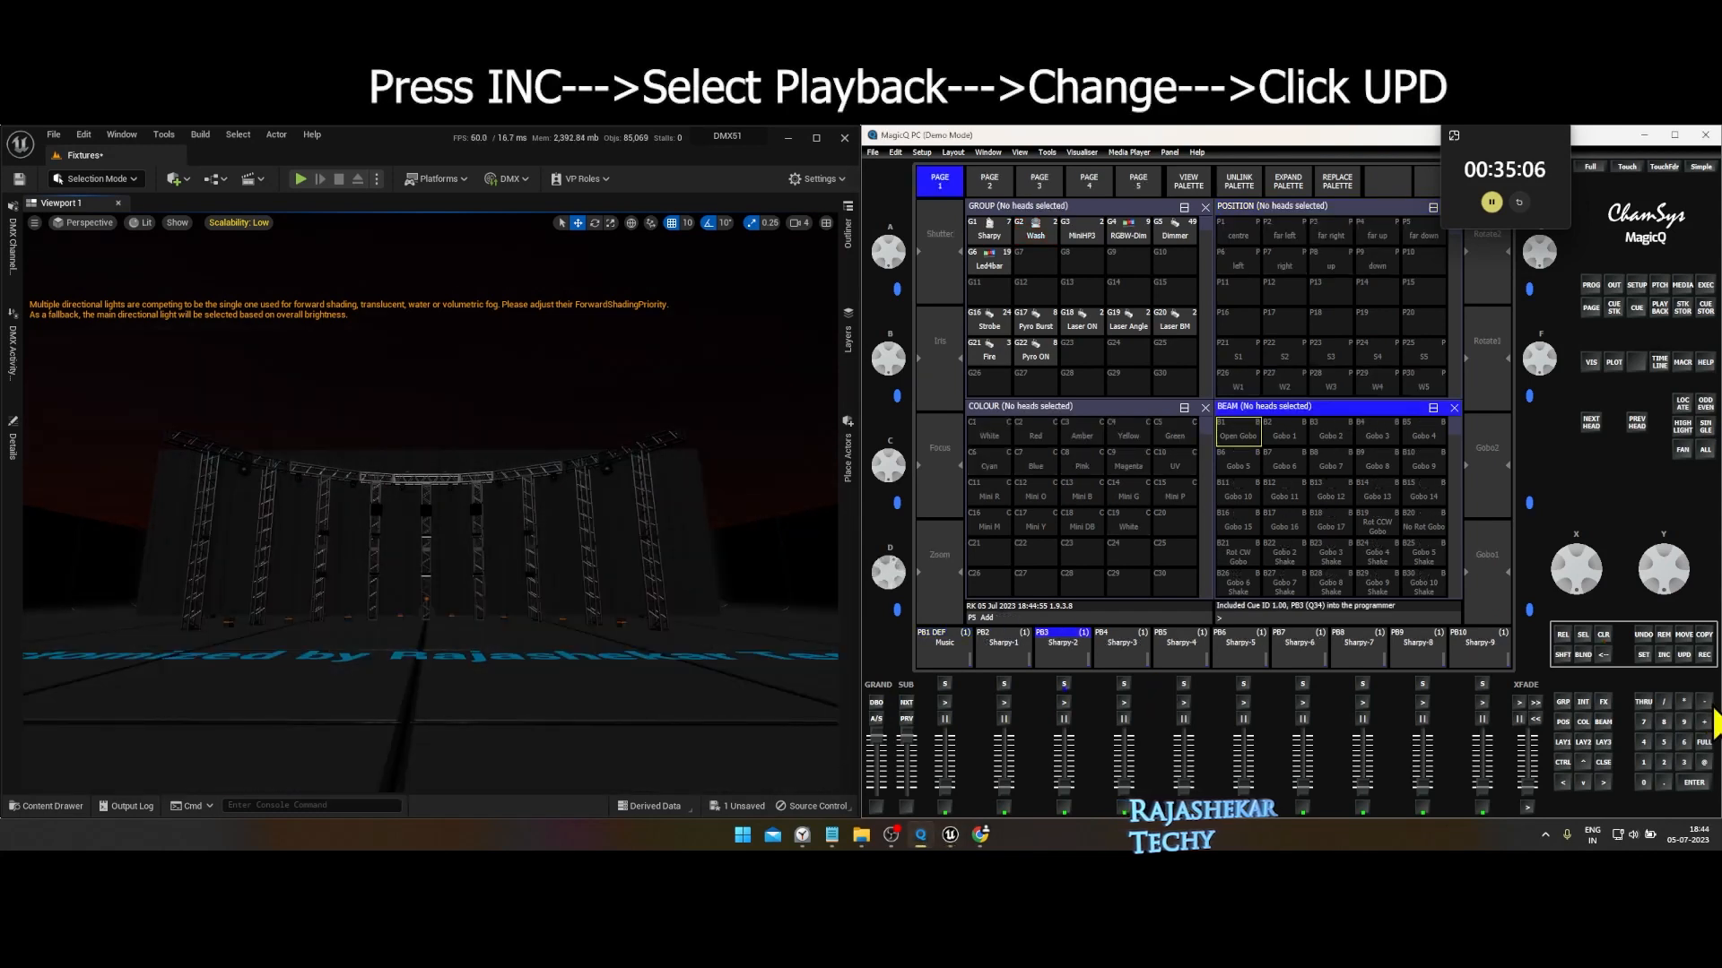
Update the Sharpy-3 cue to Amber with Gobo 7, then fire and release it.
left_click(1602, 637)
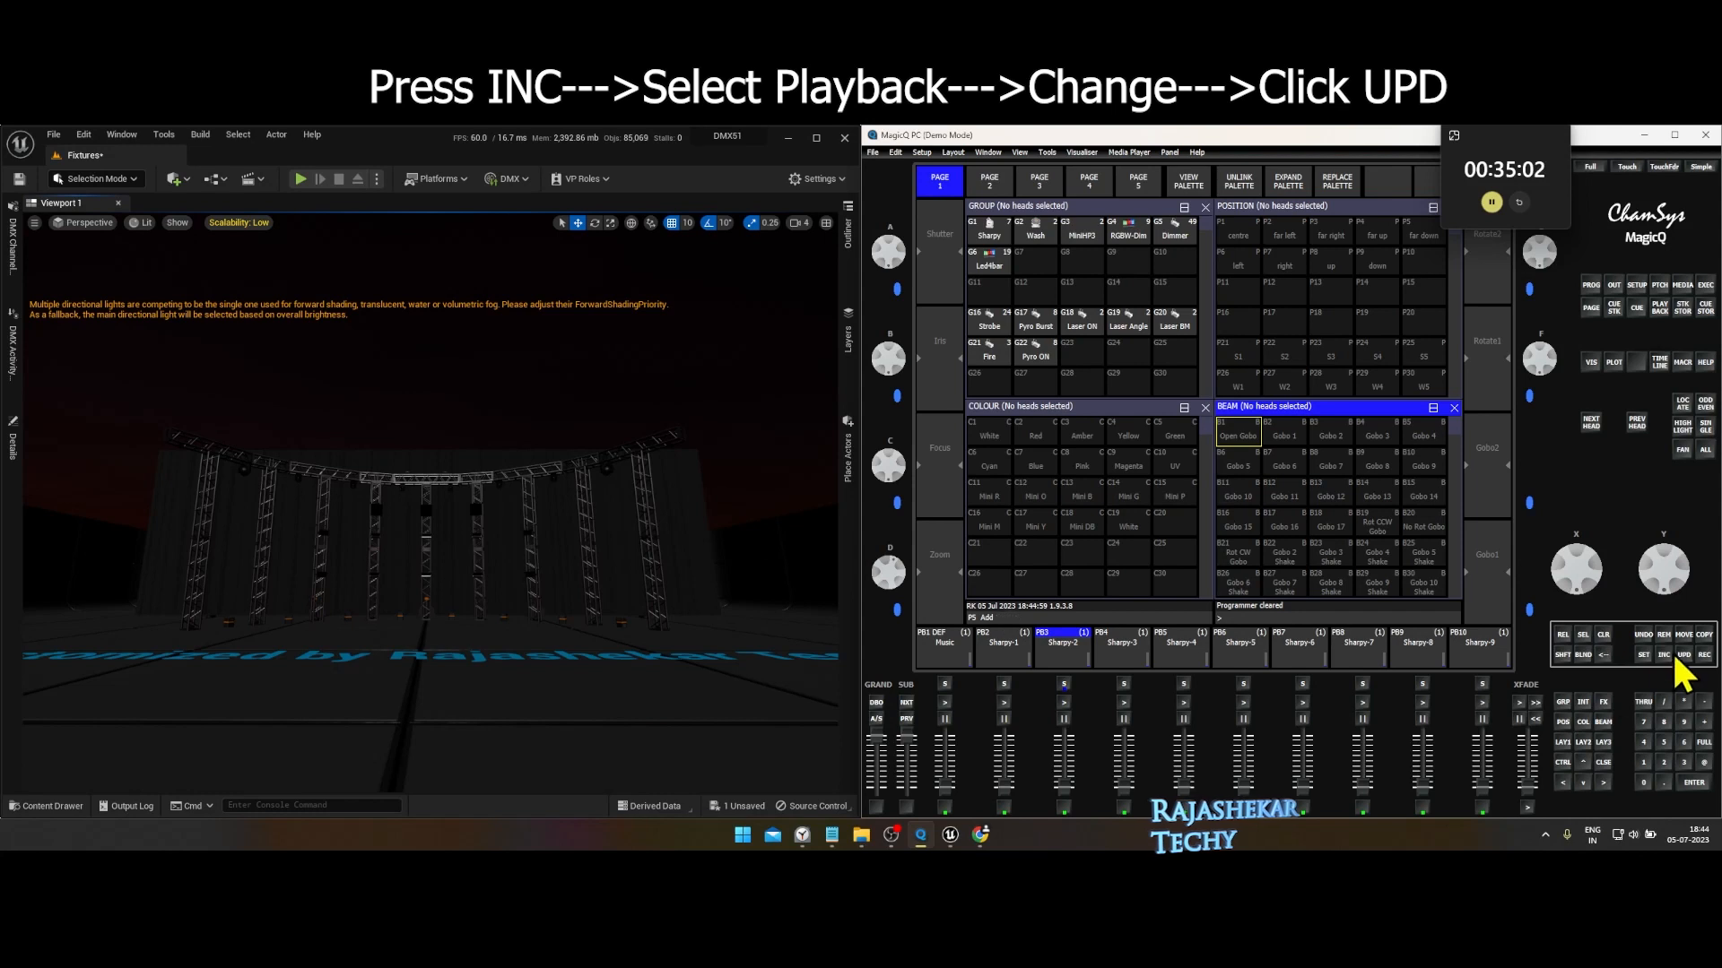
left_click(1120, 641)
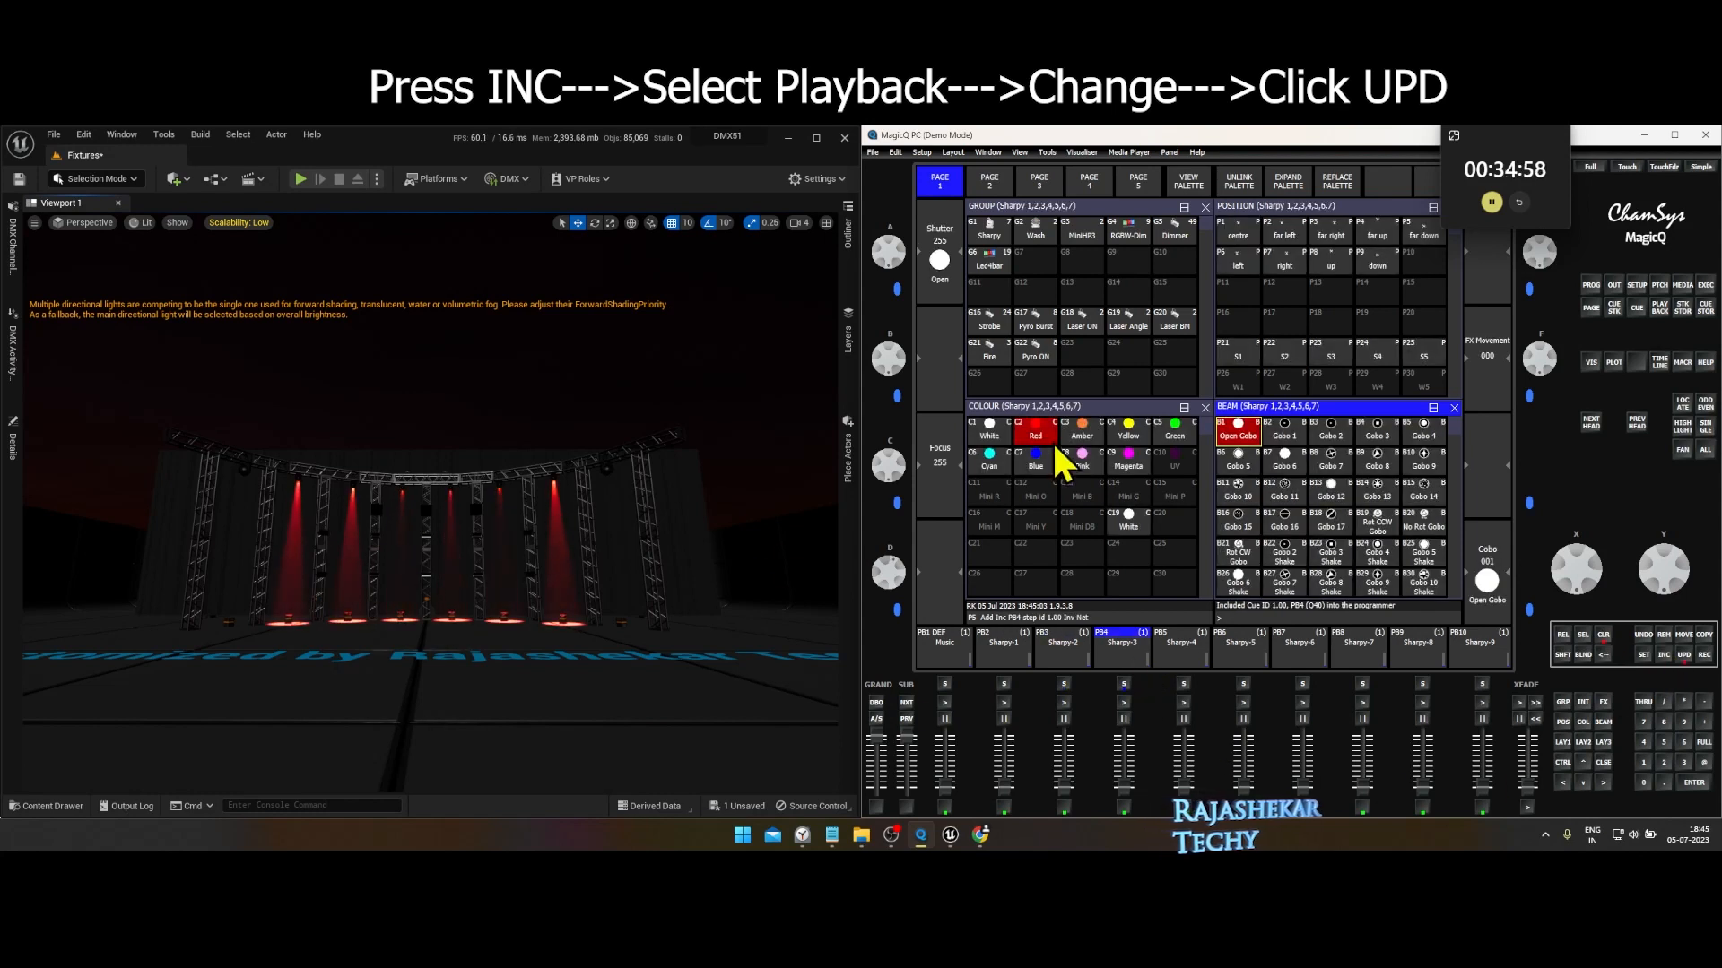
left_click(1080, 436)
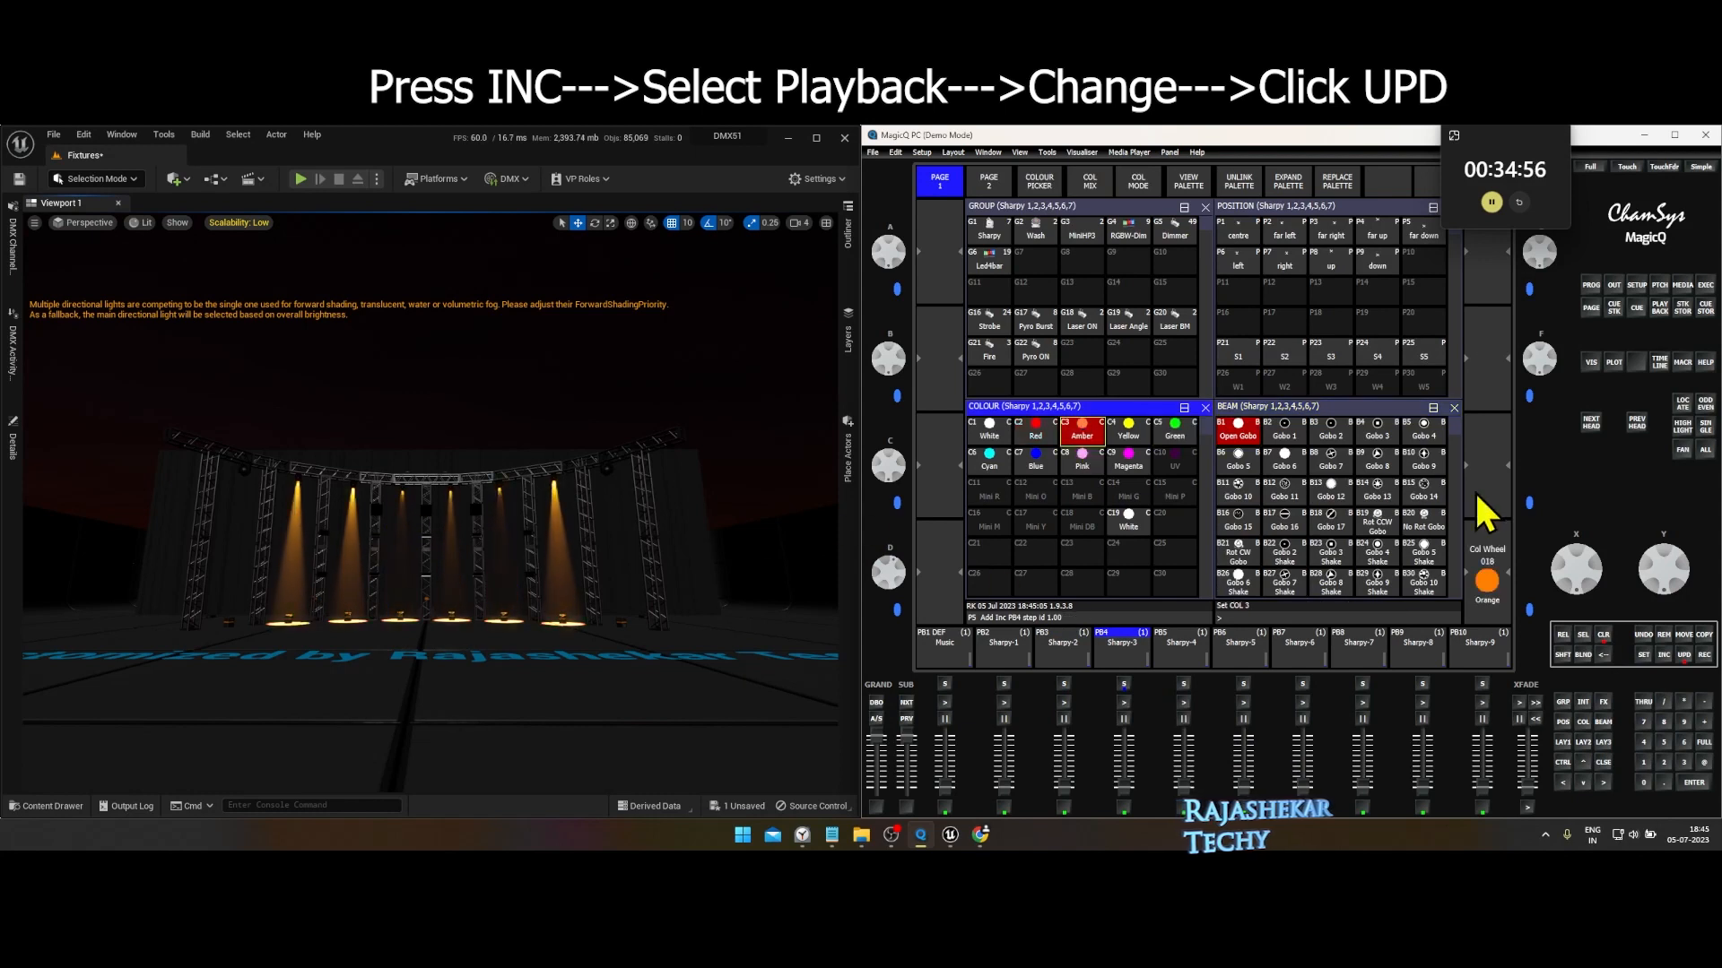
left_click(1332, 466)
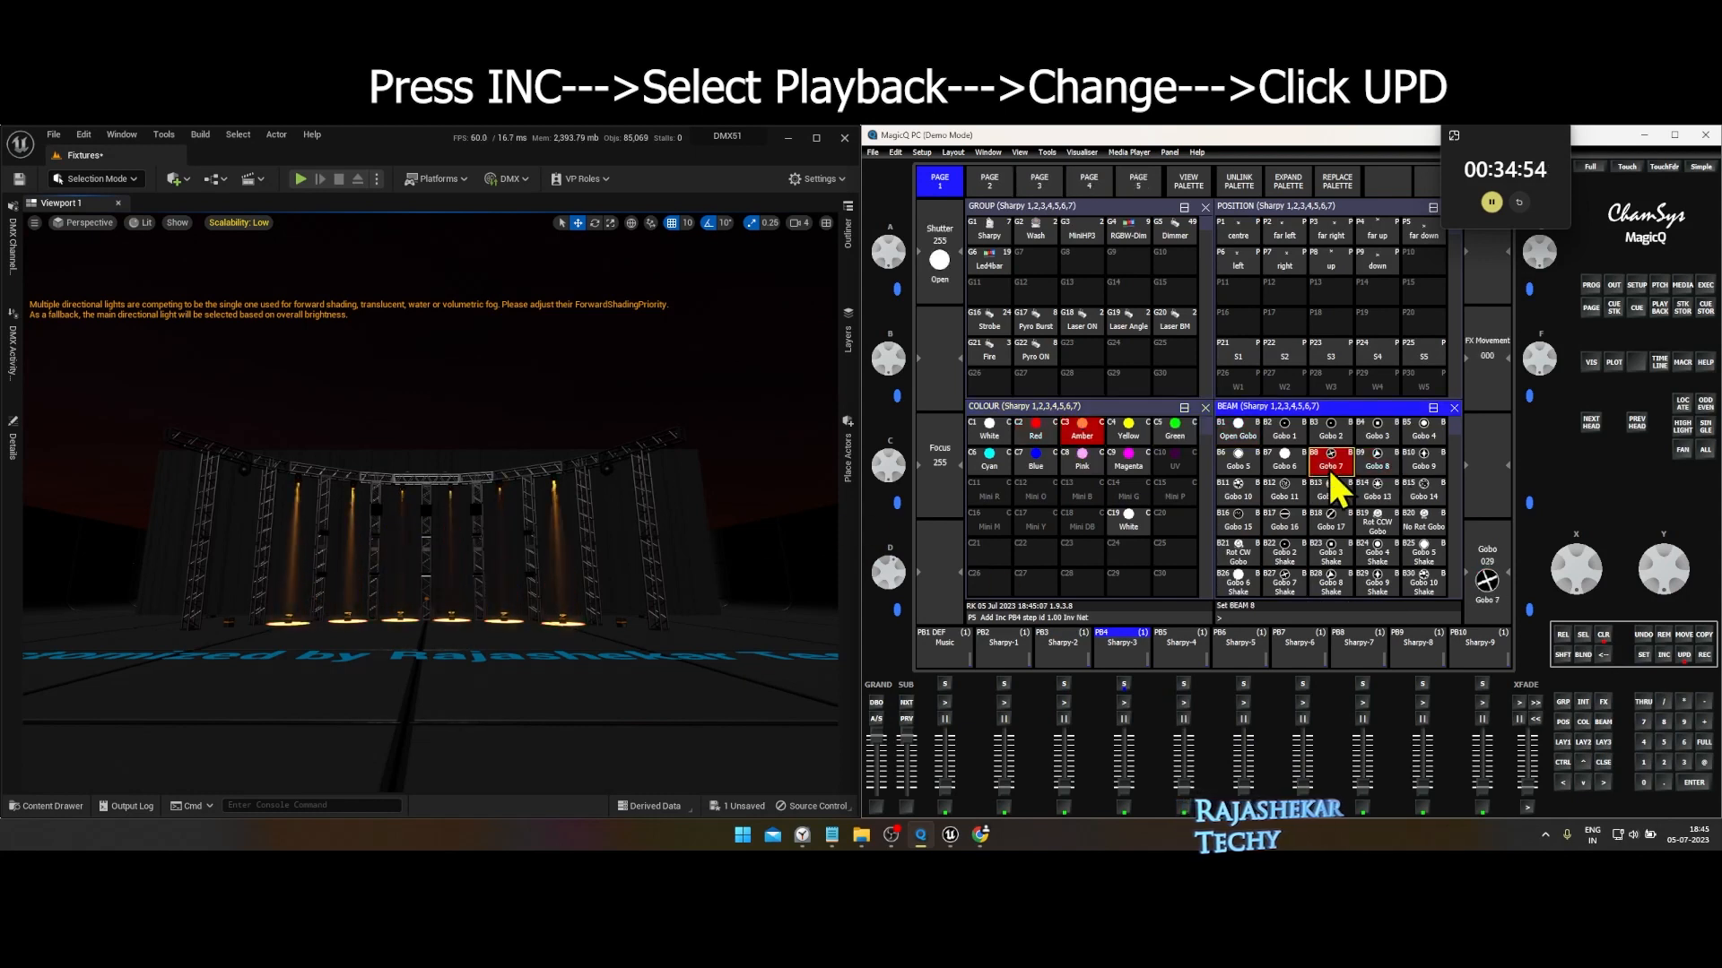
mouse_move(1286, 491)
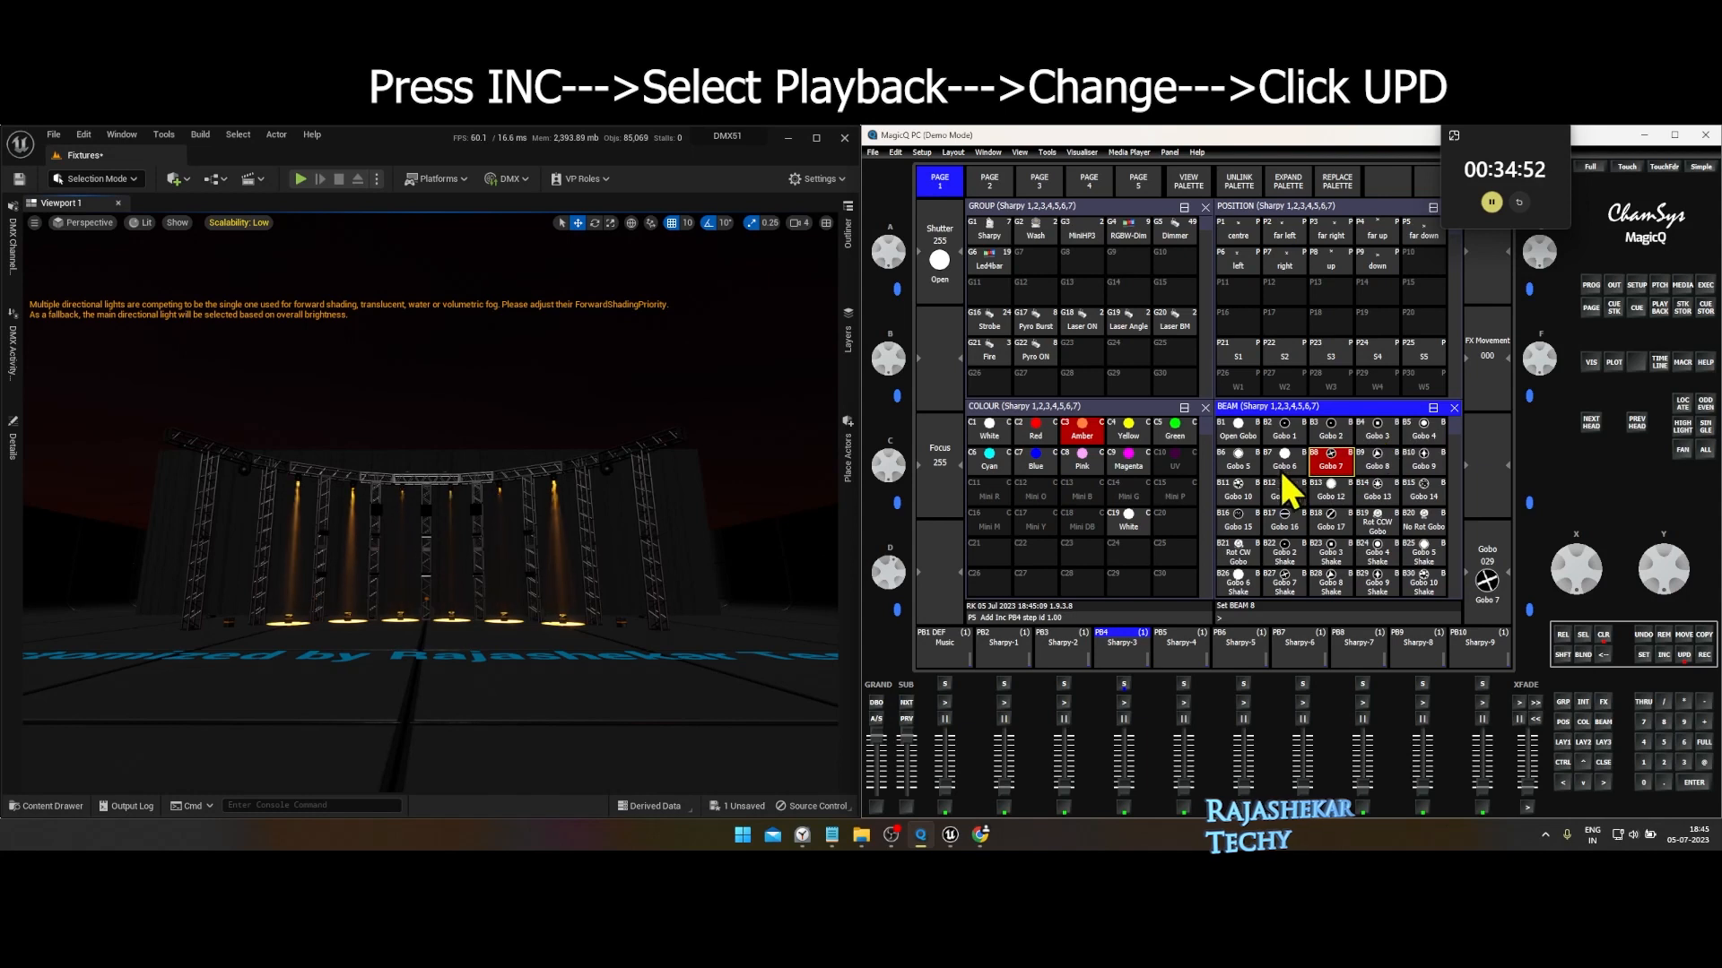
left_click(1237, 495)
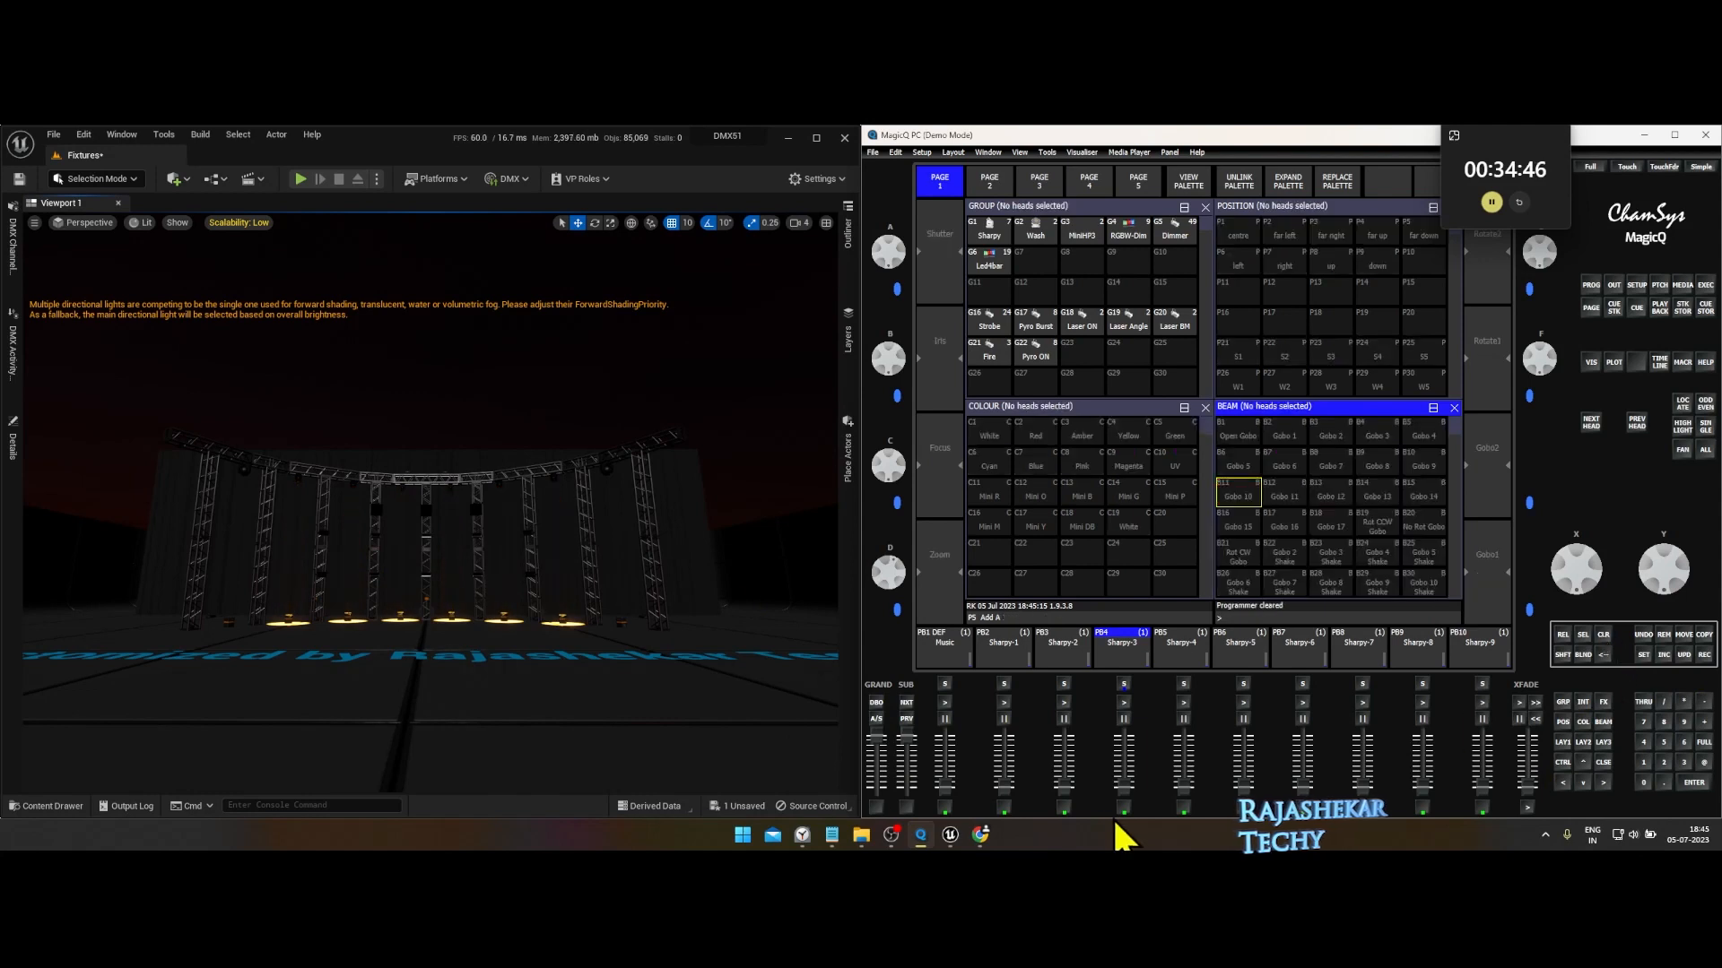
left_click(1122, 642)
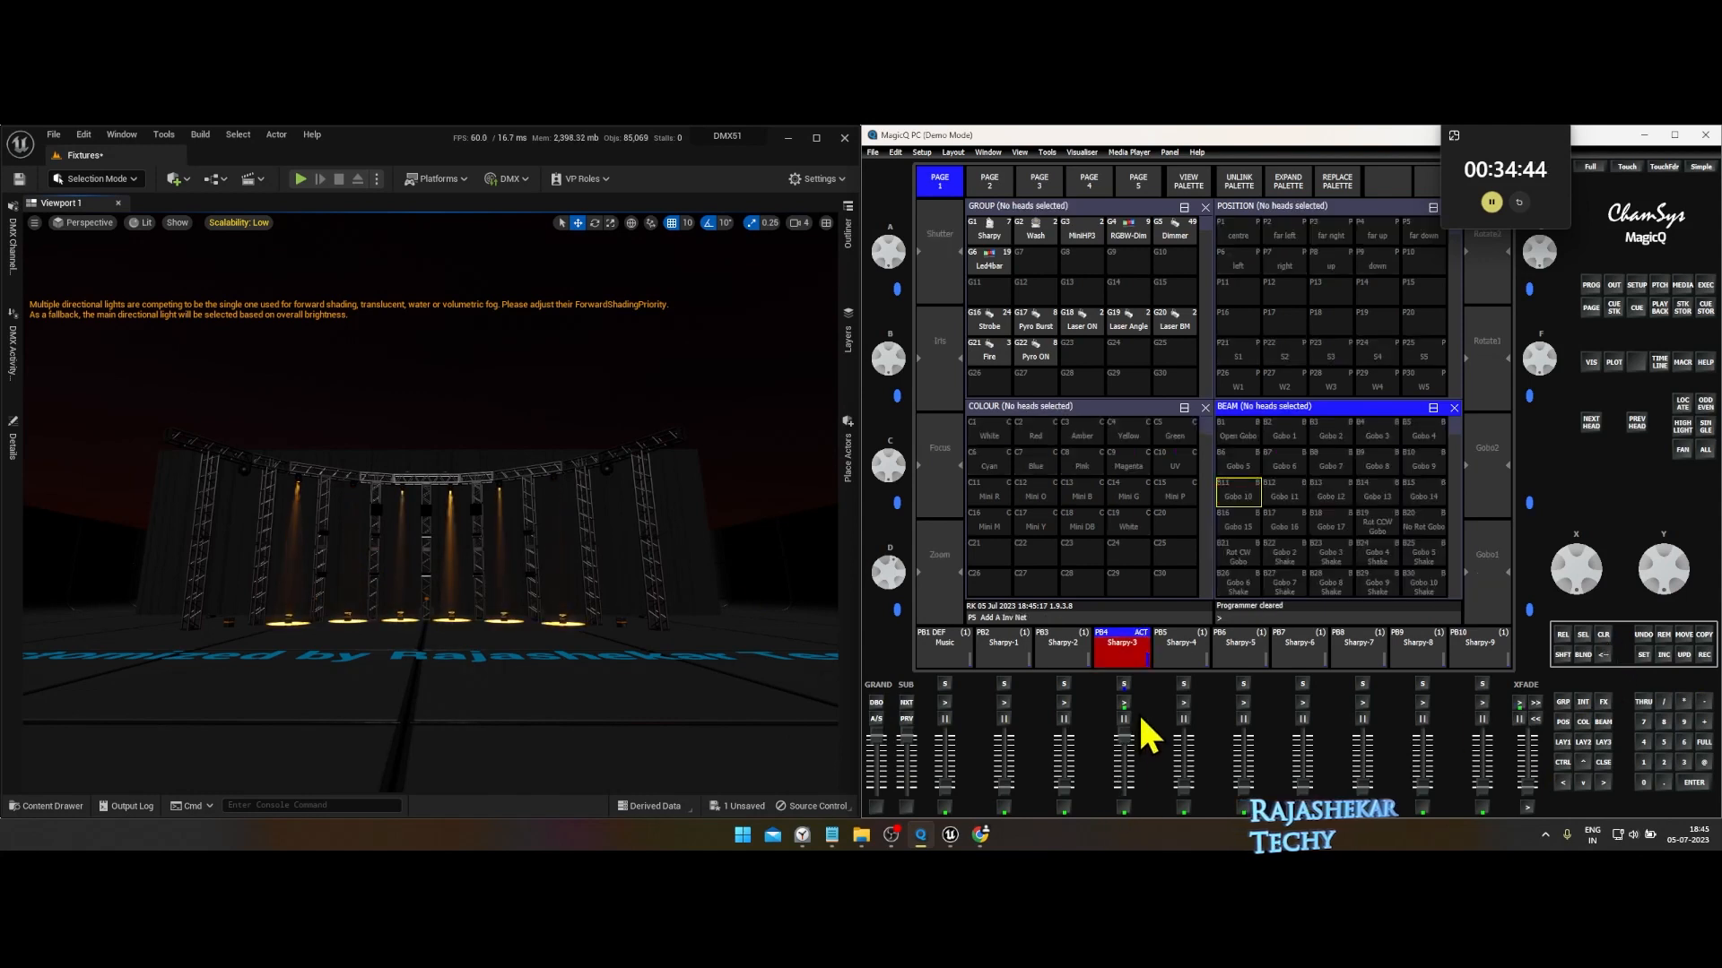
left_click(1121, 646)
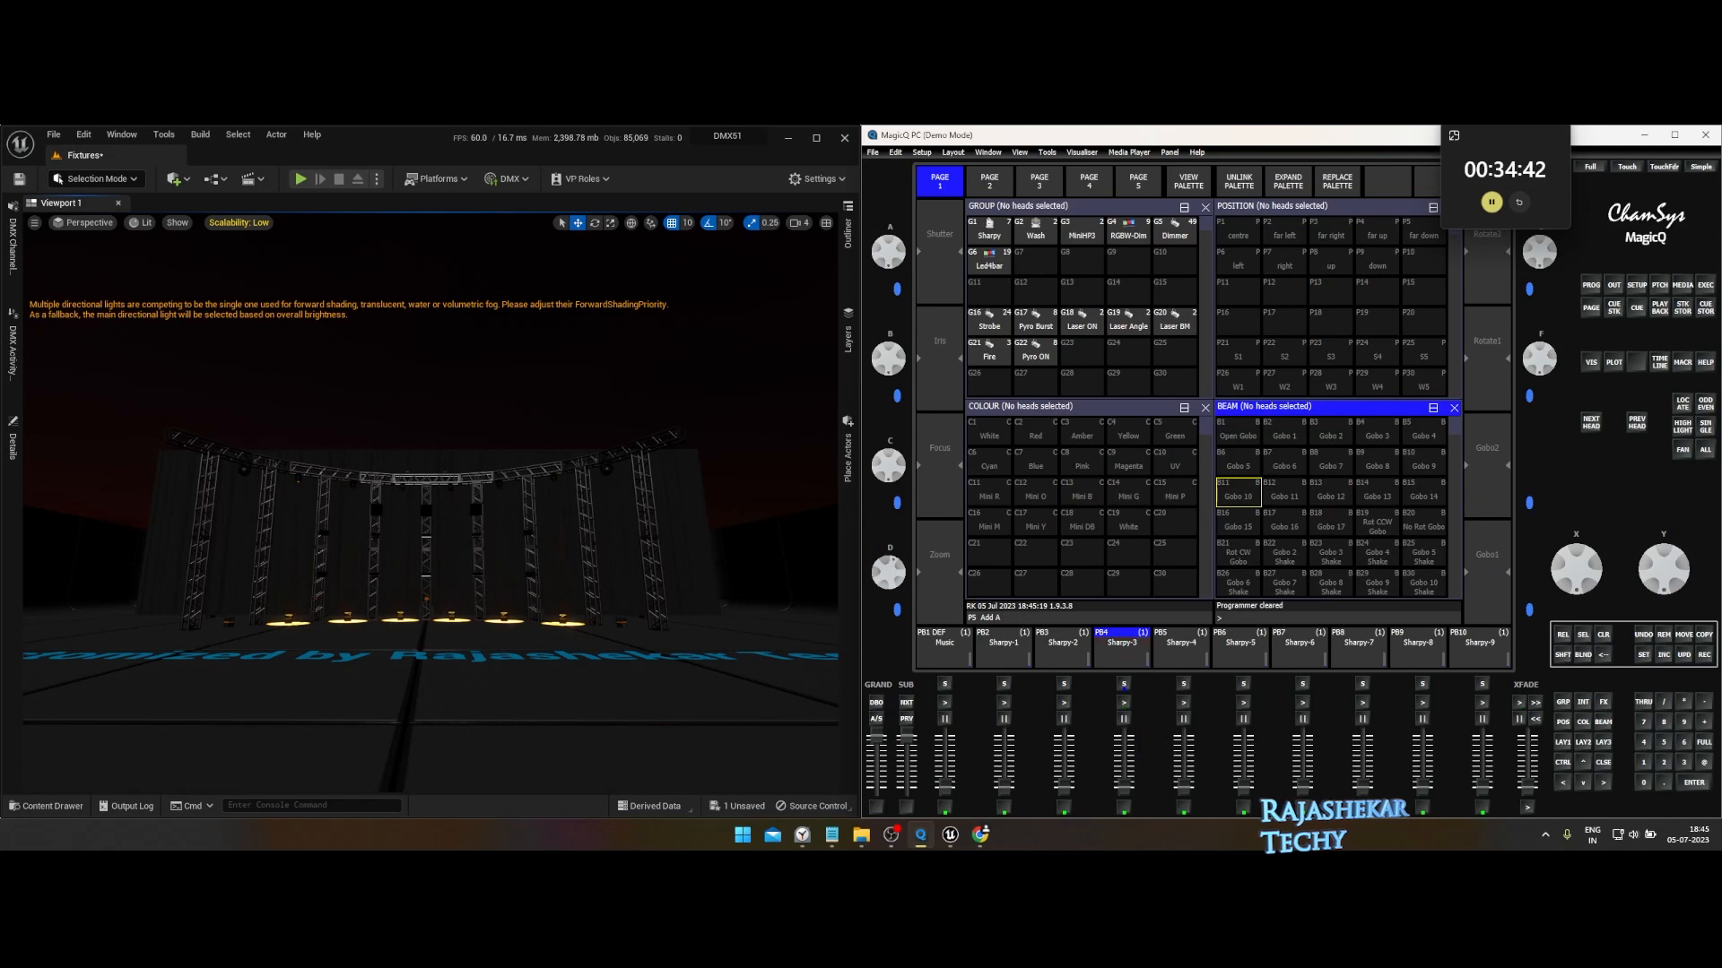